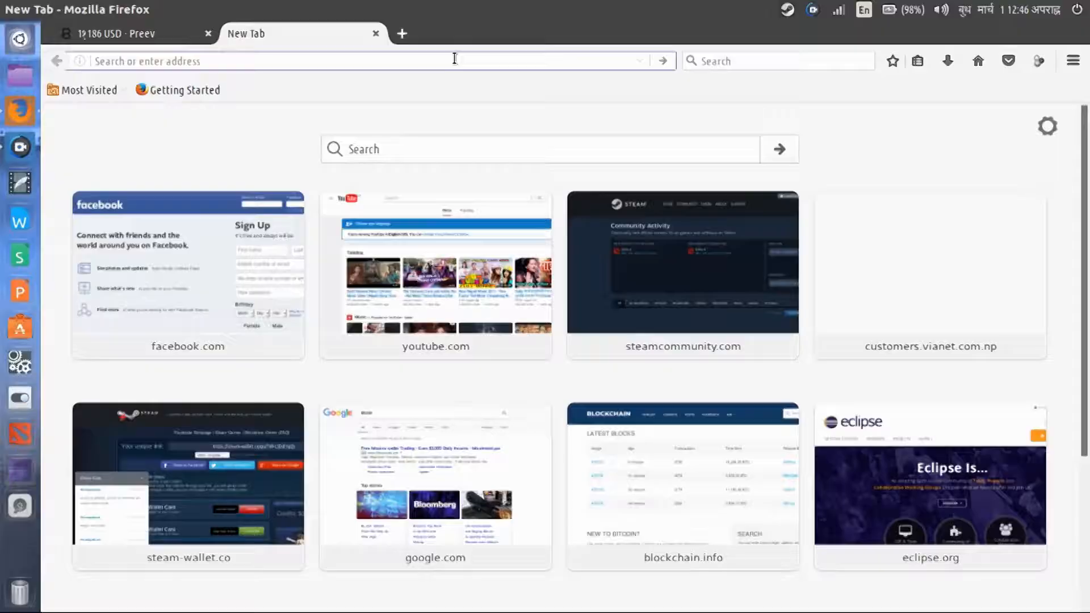
Bring the Preev converter tab to the front, showing 1 BTC at roughly 1,187 USD
click(278, 60)
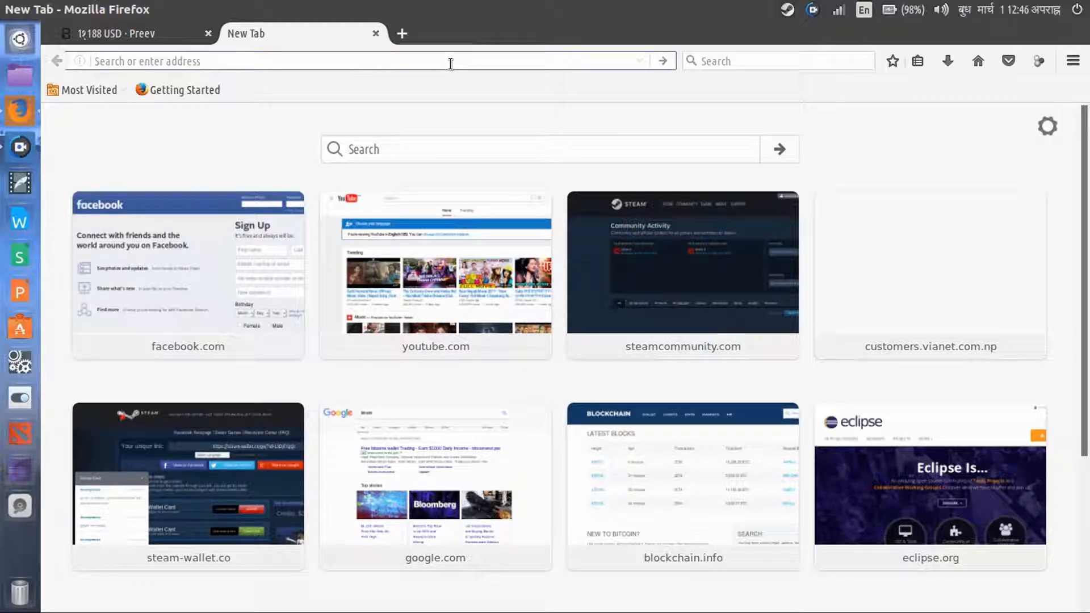
click(279, 62)
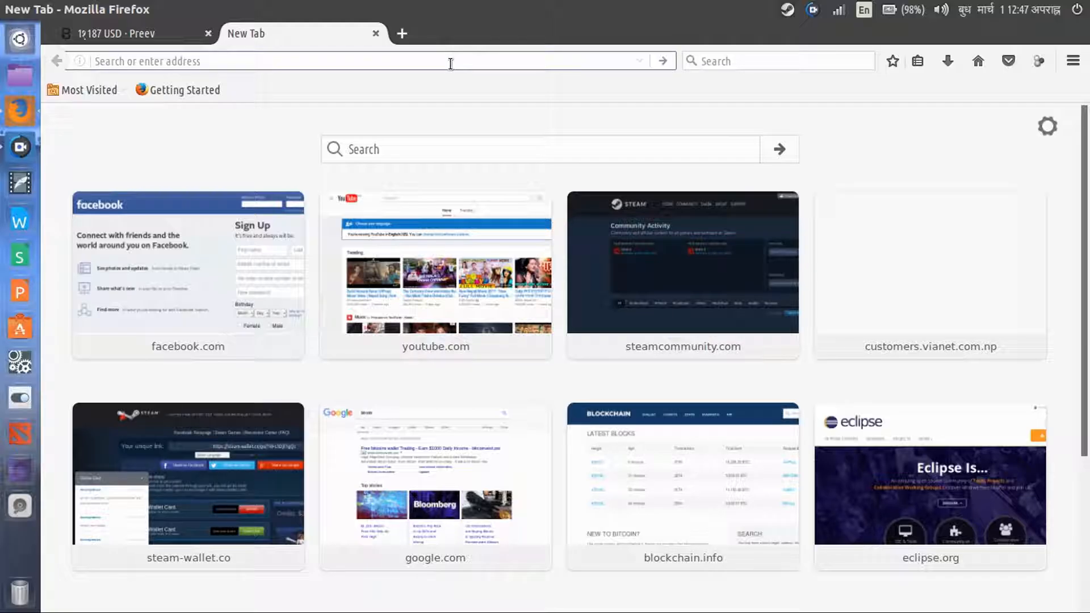
click(279, 61)
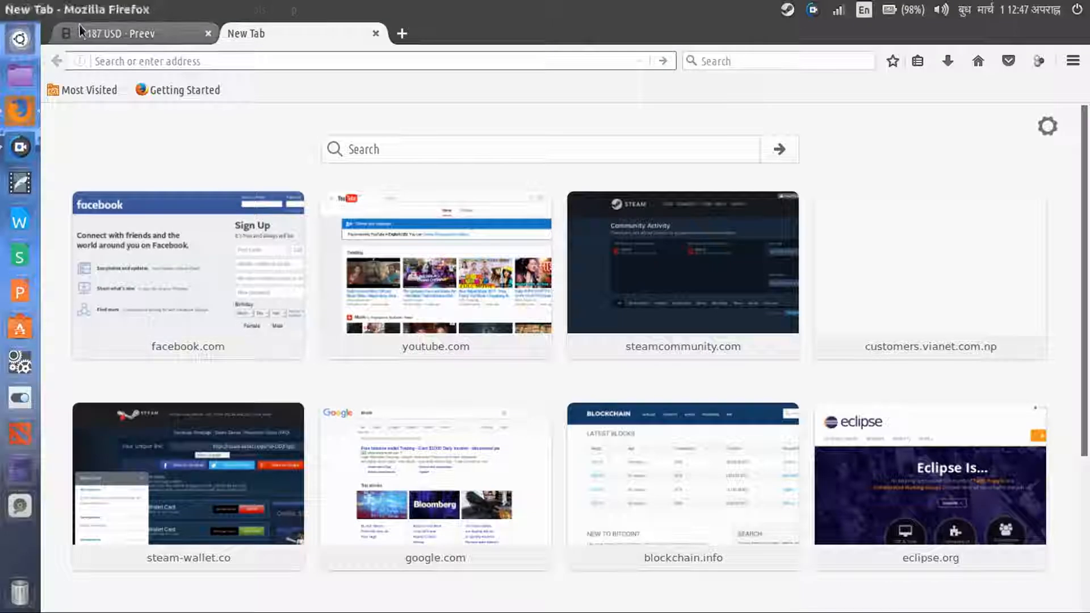
click(132, 32)
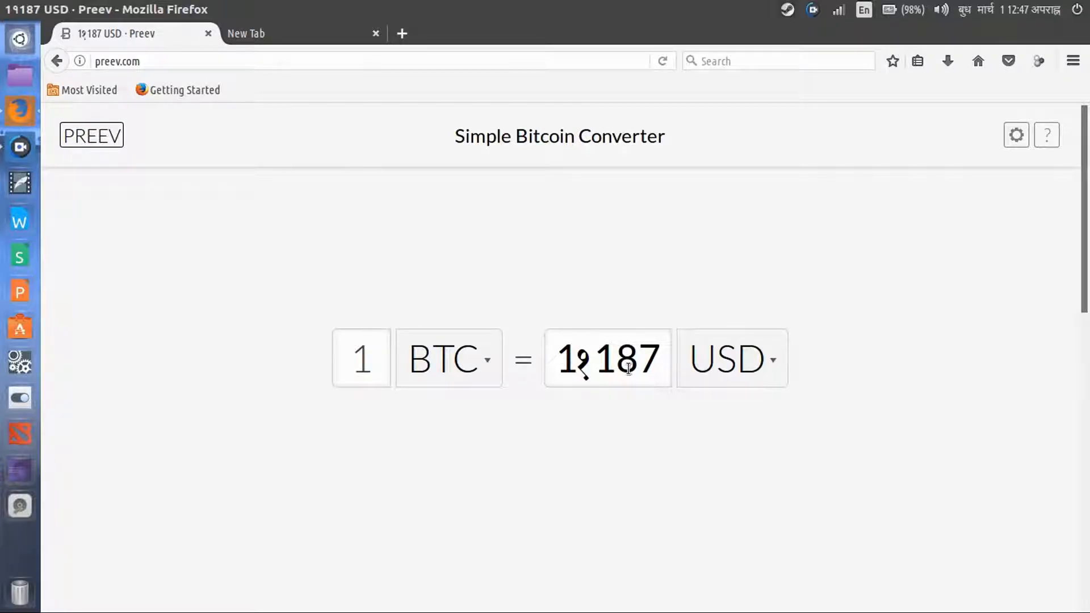
mouse_move(642, 364)
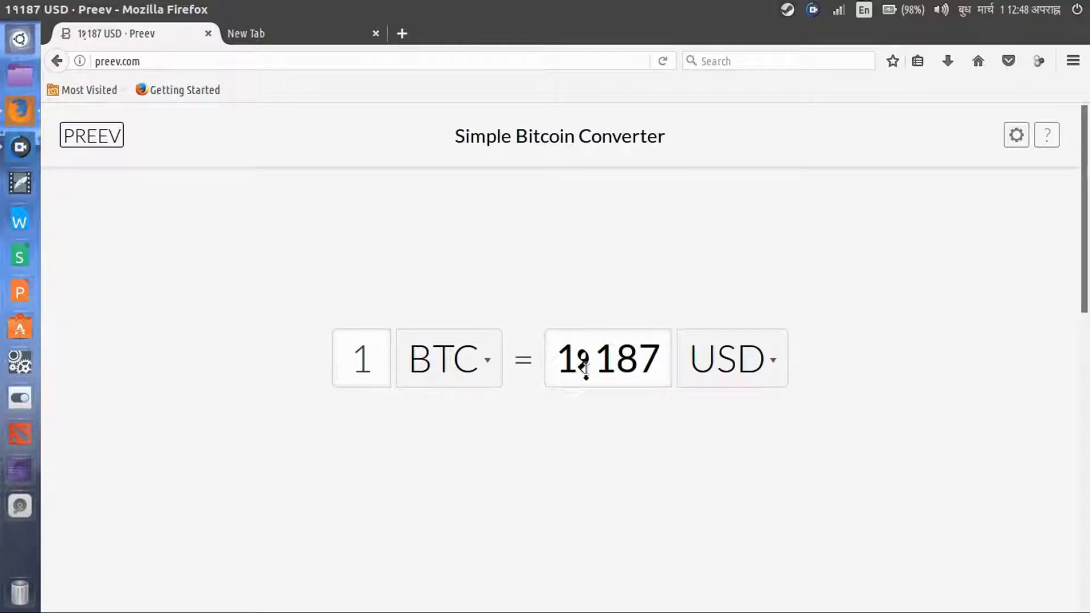
mouse_move(605, 408)
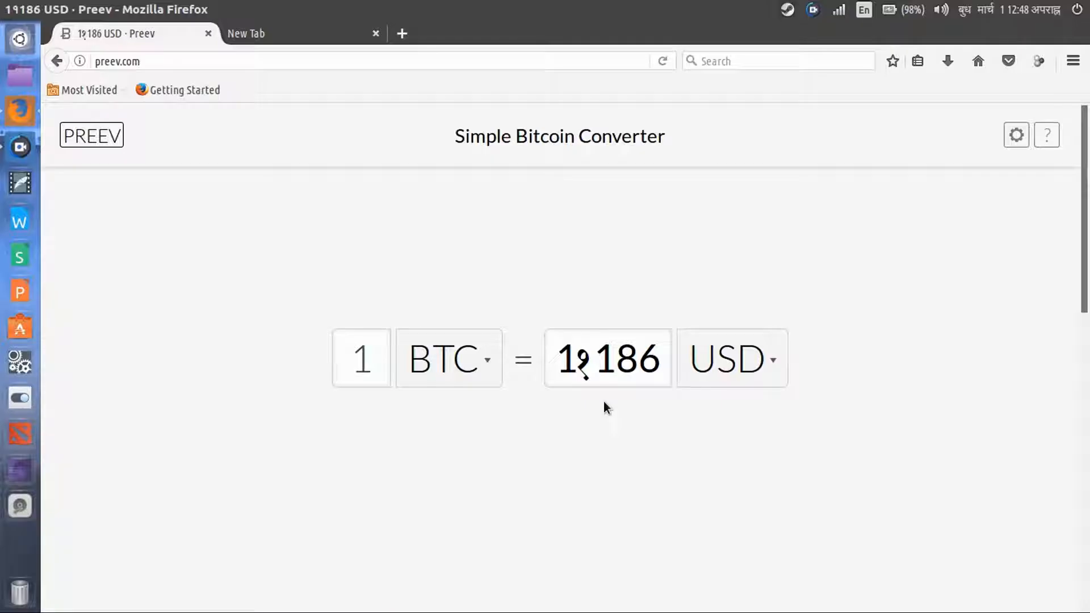
mouse_move(577, 420)
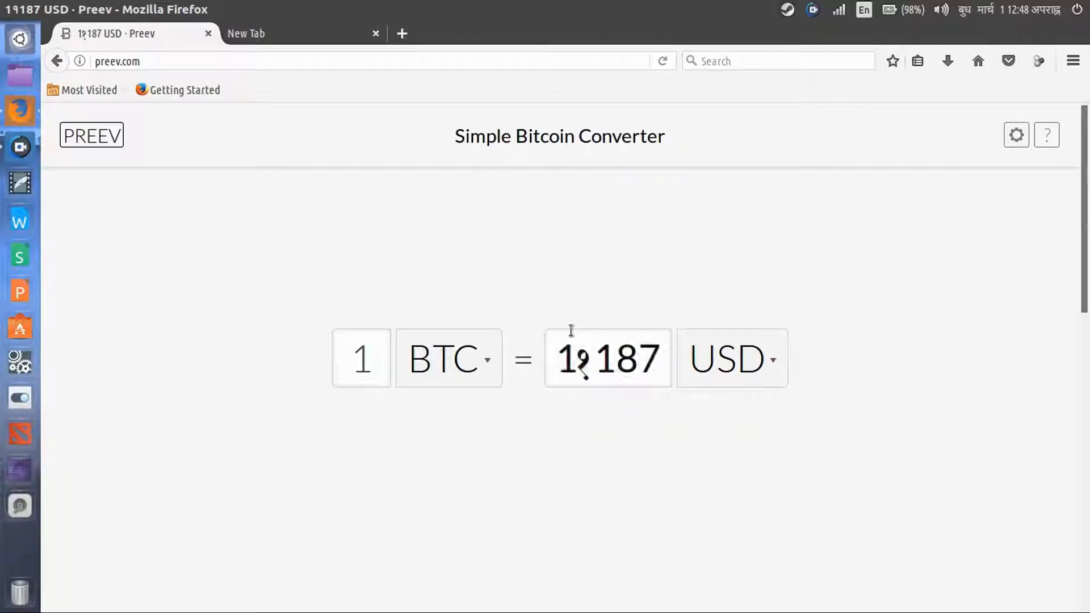
mouse_move(743, 534)
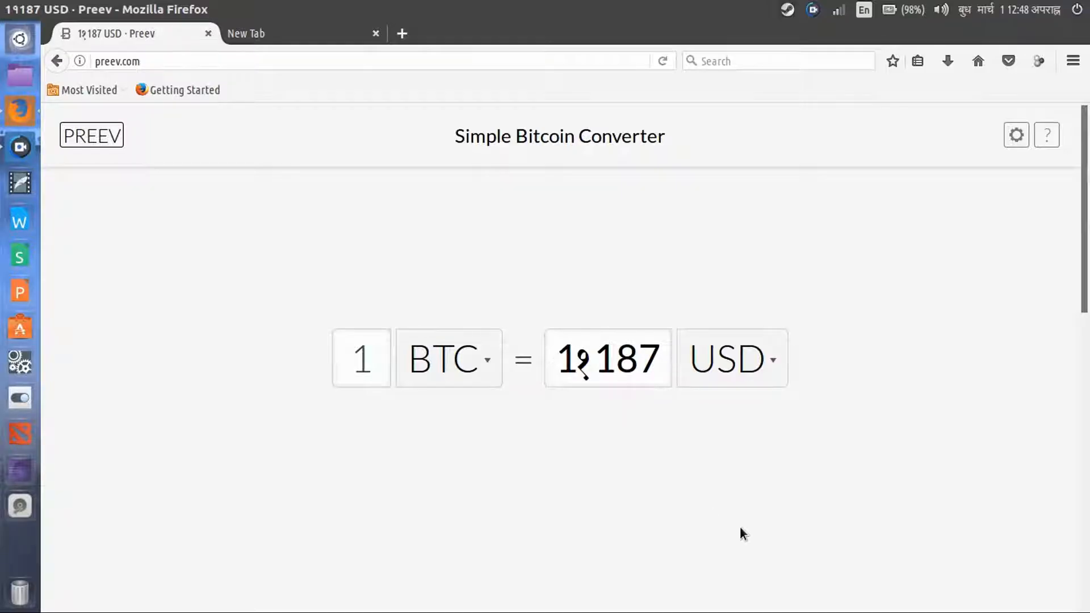
mouse_move(641, 477)
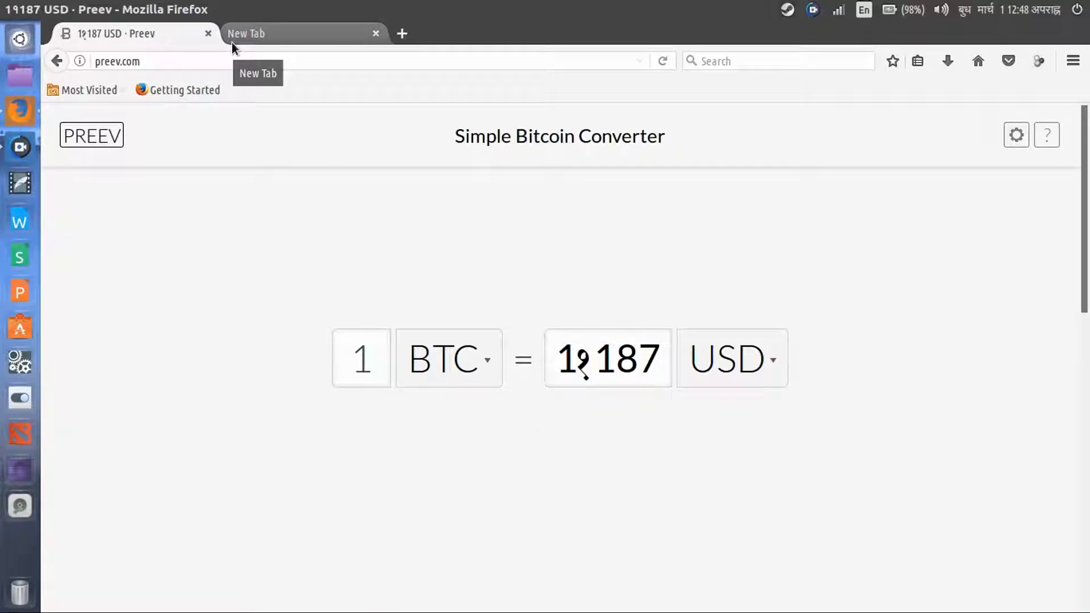
mouse_move(208, 33)
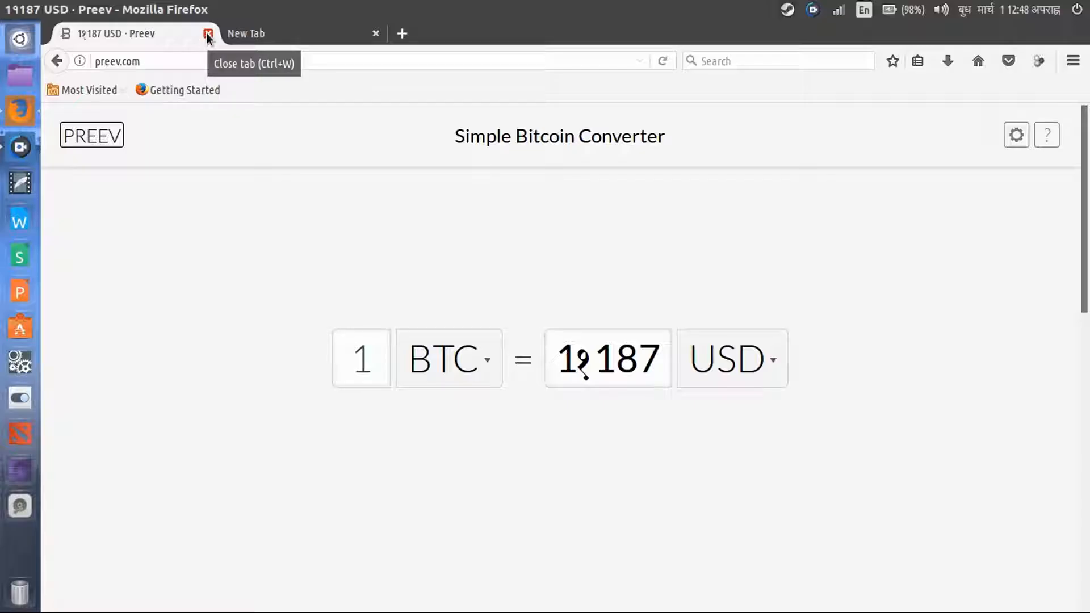
Close the Preev tab, leaving only the new tab page with top-site tiles
click(208, 33)
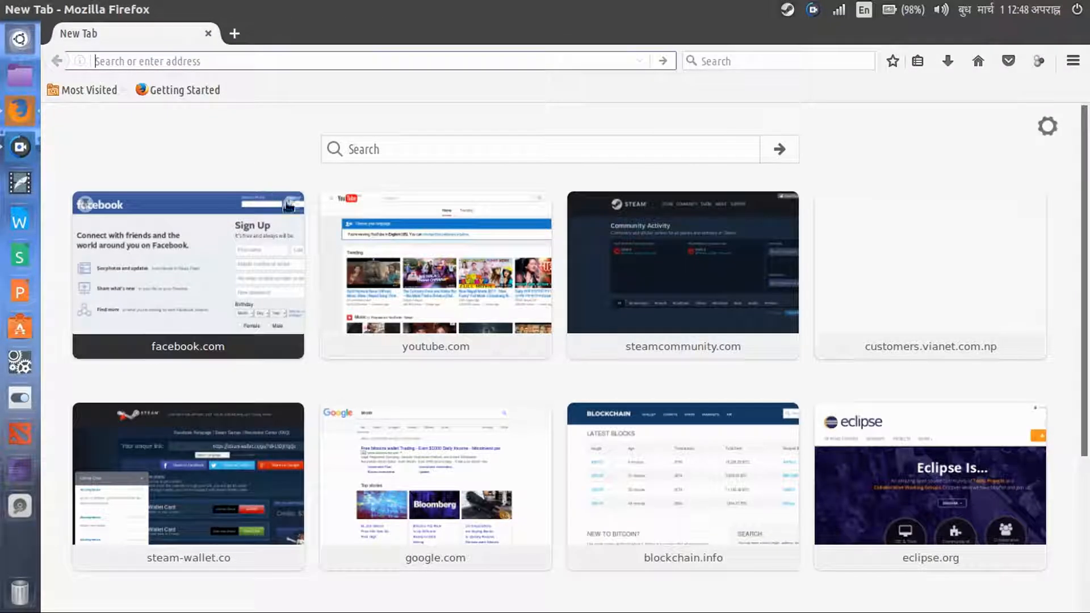
mouse_move(306, 153)
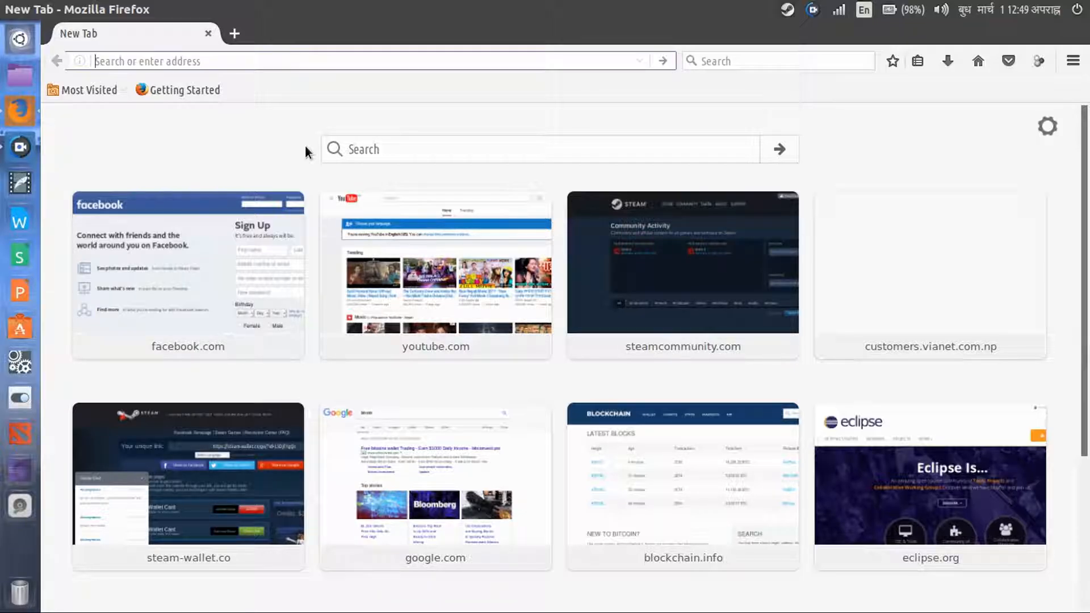
mouse_move(274, 110)
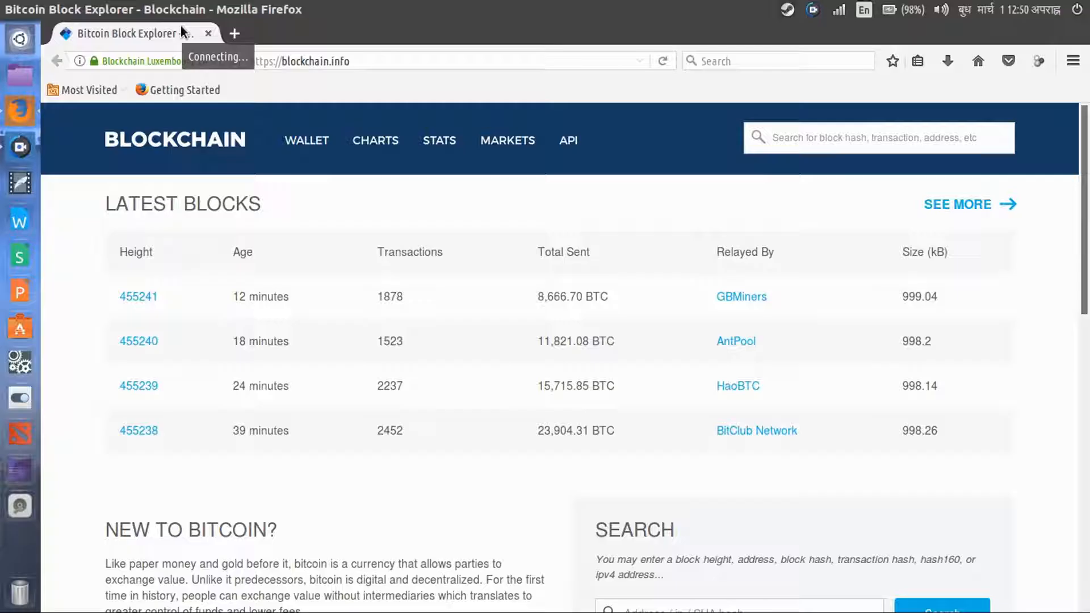
mouse_move(727, 419)
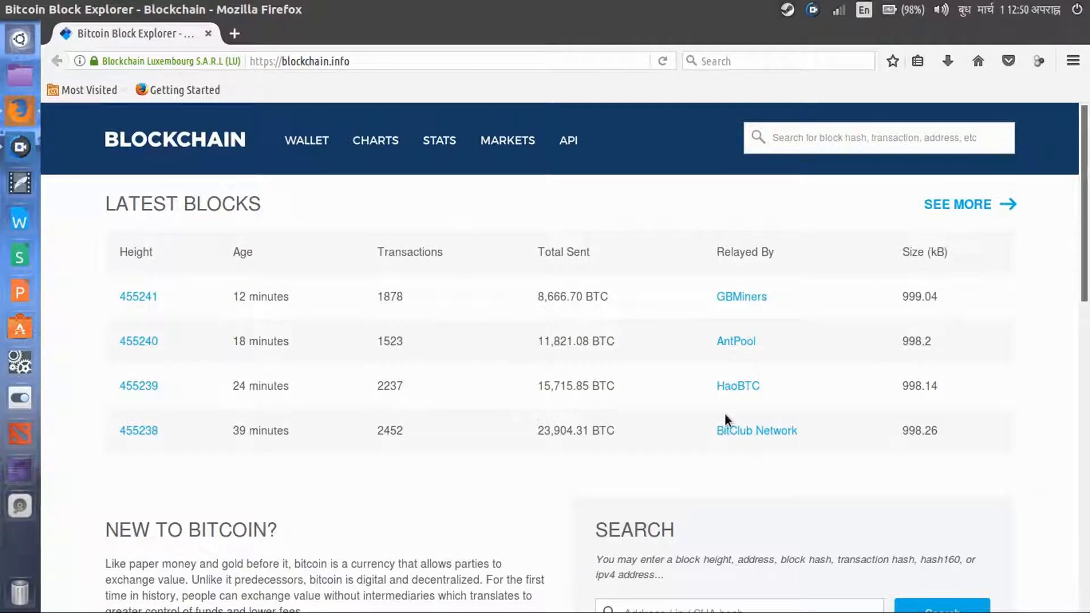
mouse_move(367, 202)
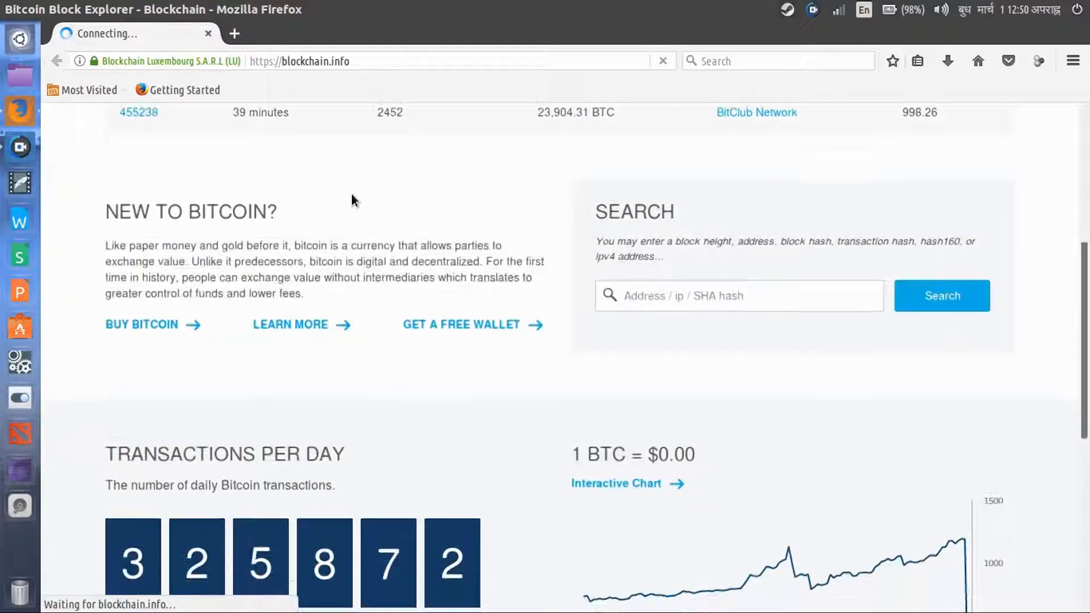
Go to the Blockchain.info free wallet page and look down its create/log-in options
click(460, 324)
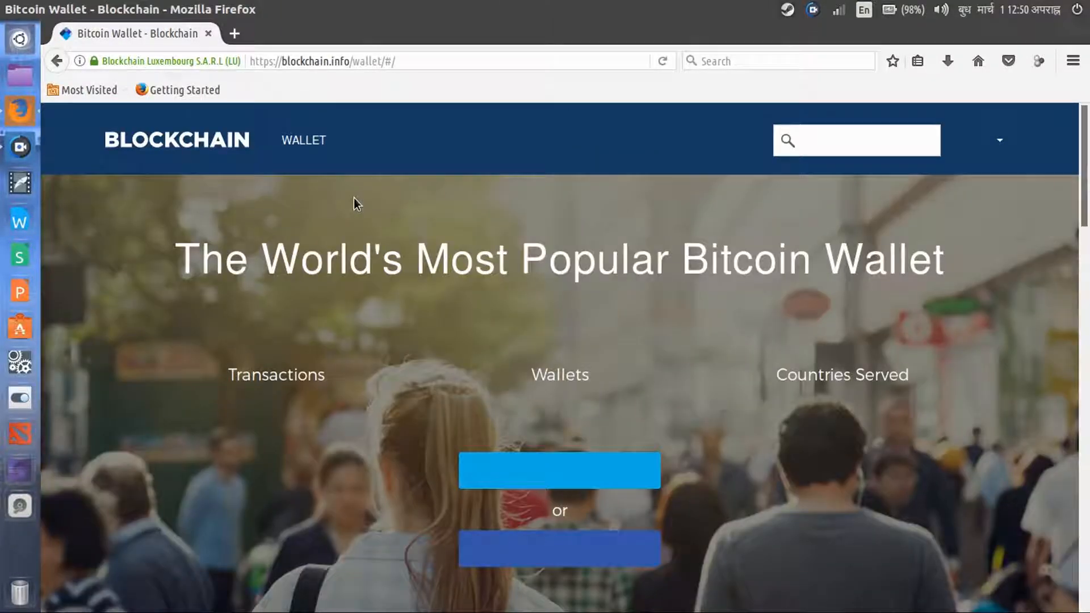
scroll(down, 3)
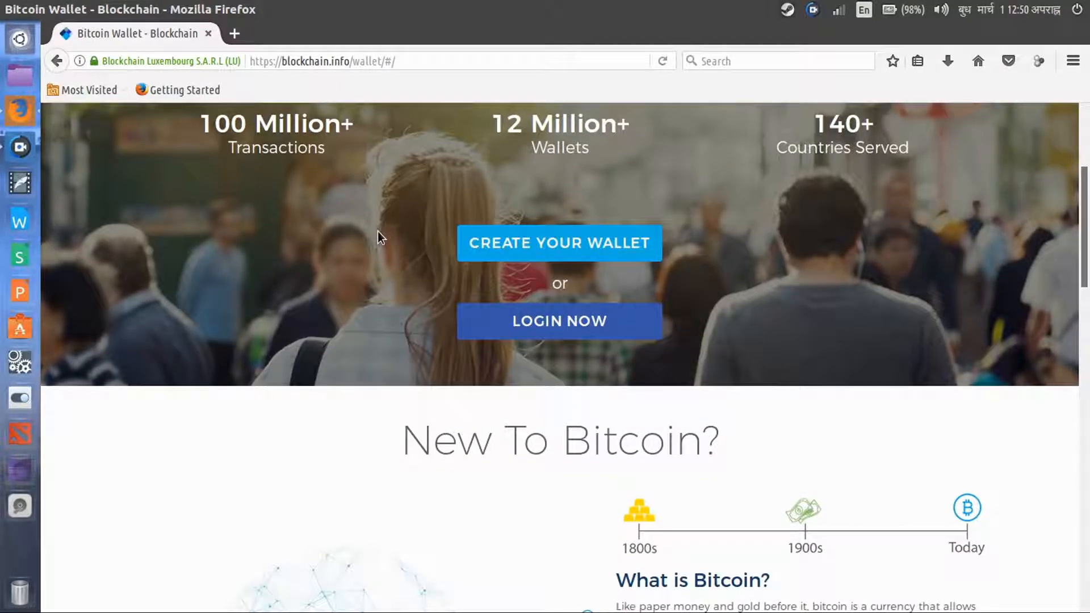
mouse_move(564, 243)
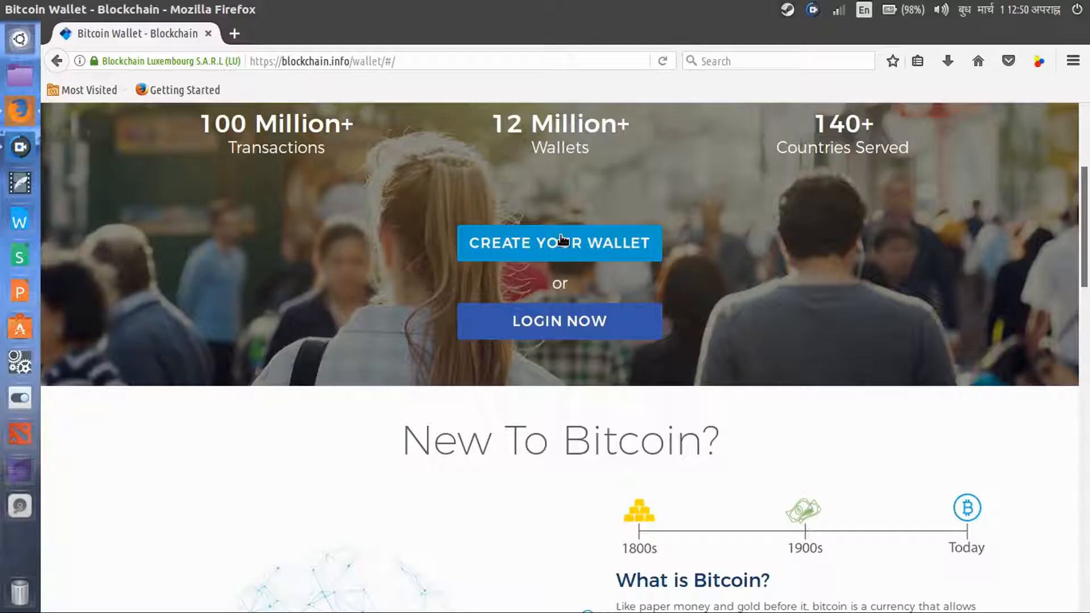
Start the Create your Wallet sign-up form and inspect its Confirm Password and Terms of Service fields
click(559, 243)
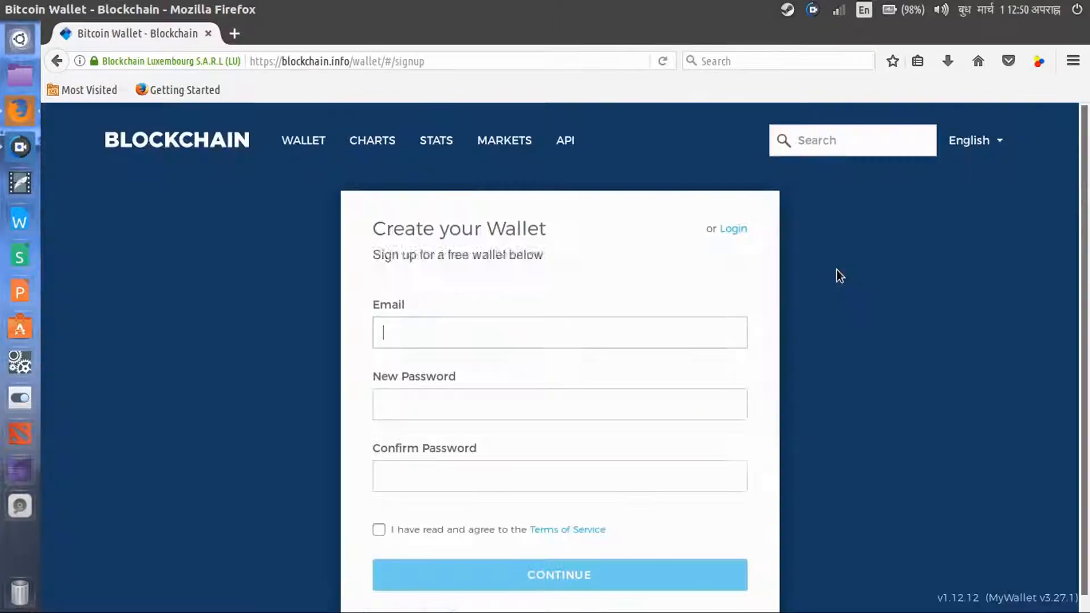
mouse_move(589, 444)
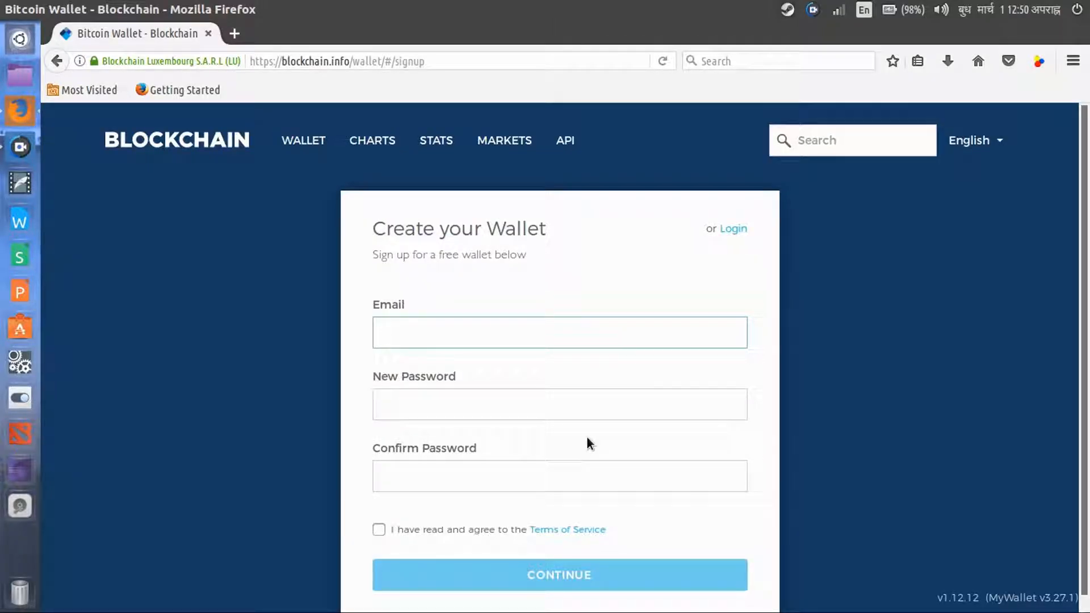
mouse_move(530, 360)
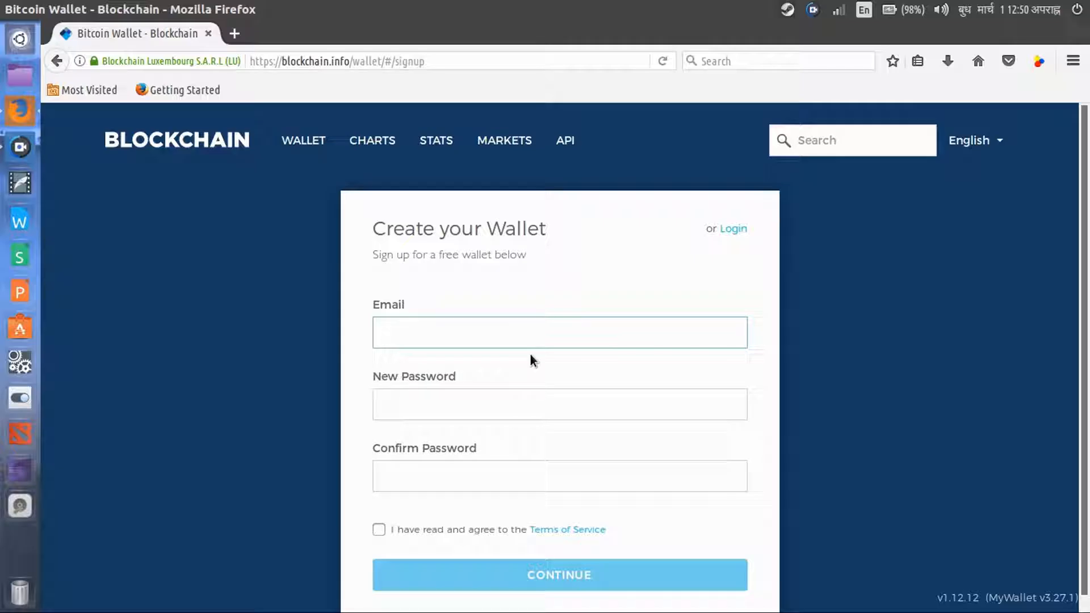
click(559, 332)
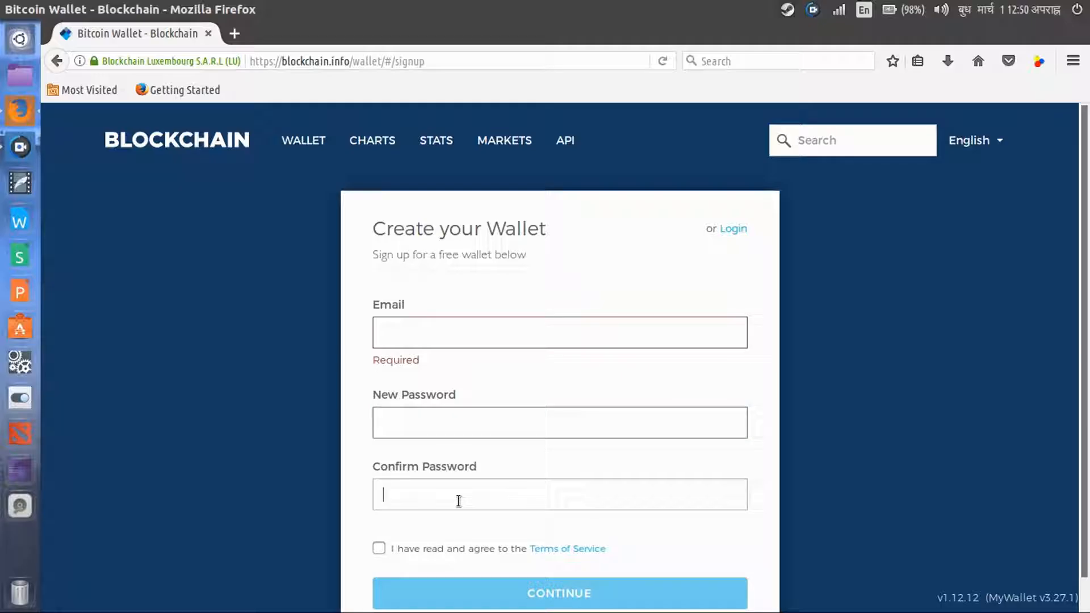
scroll(down, 3)
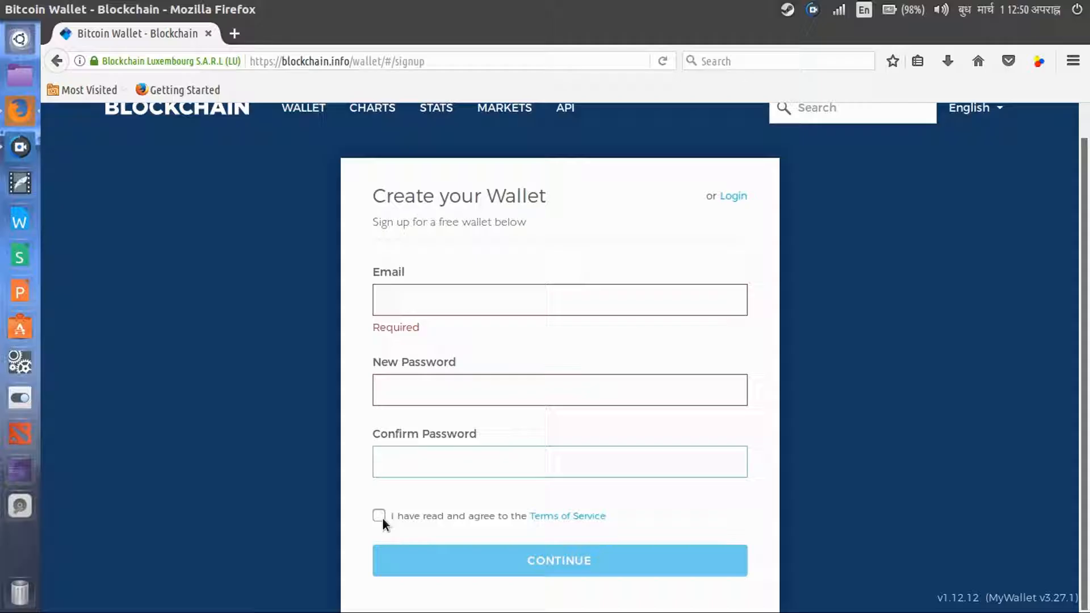
mouse_move(458, 524)
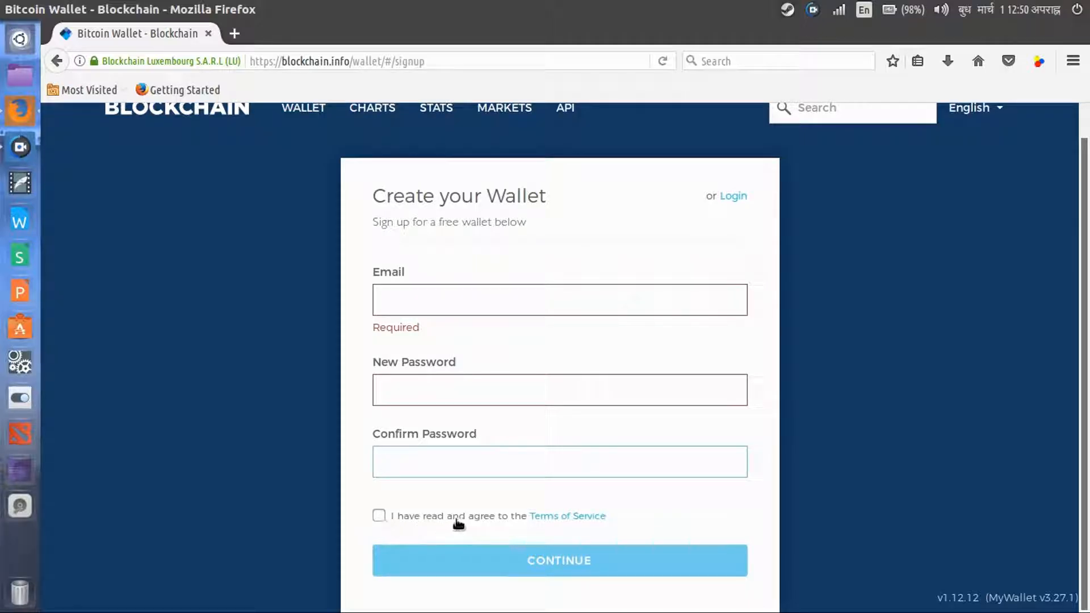
click(559, 461)
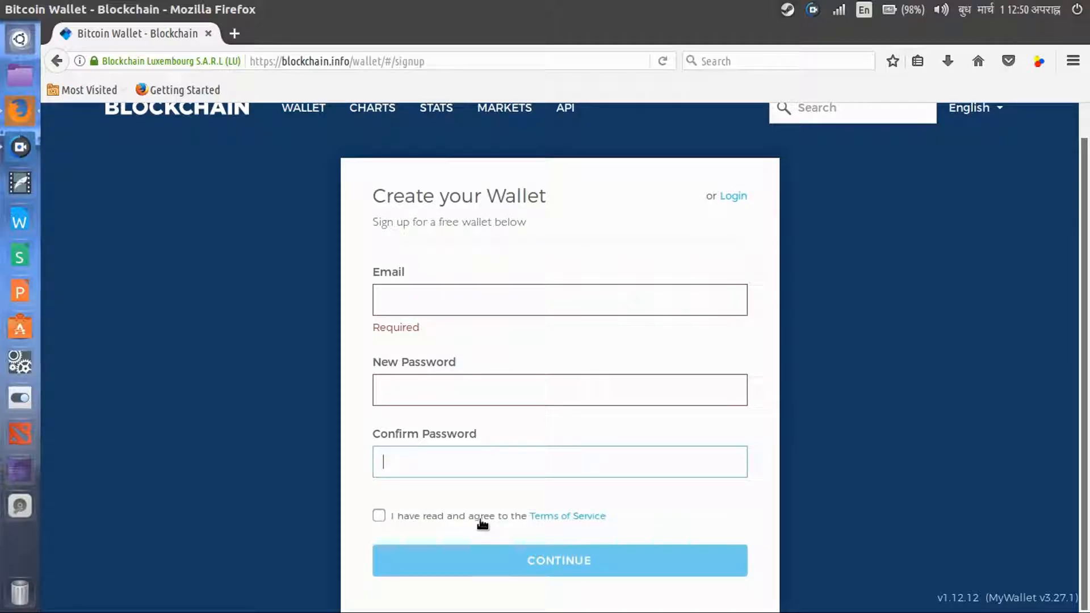
mouse_move(502, 519)
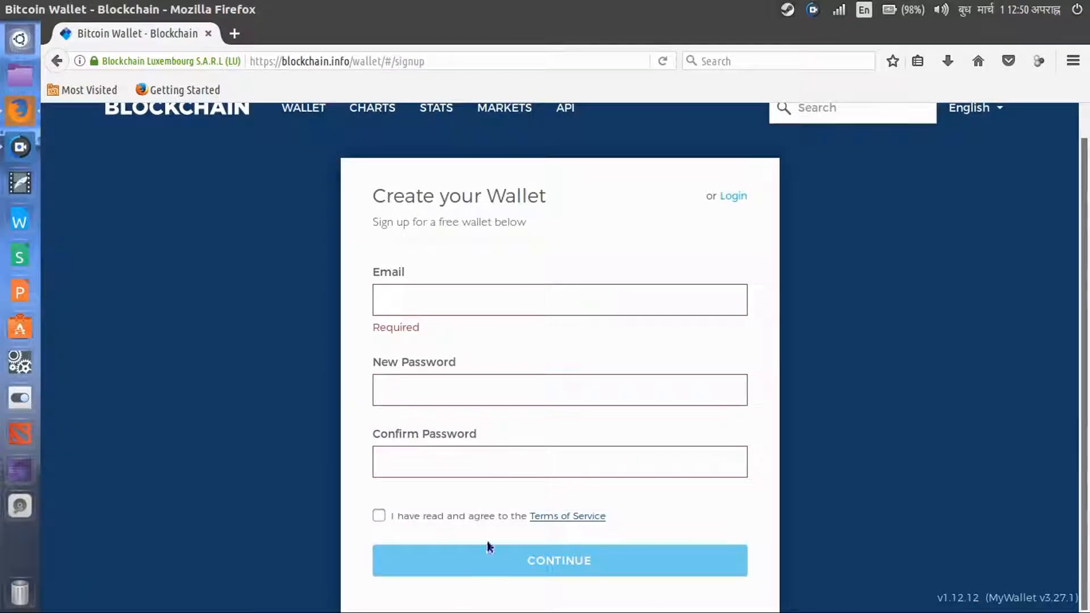
mouse_move(533, 575)
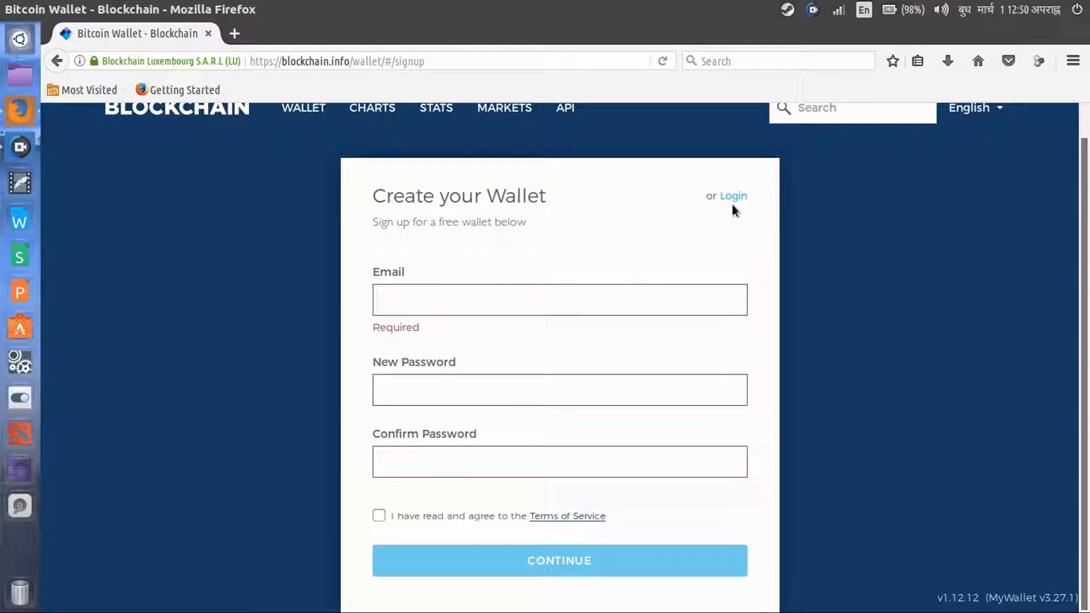
click(733, 196)
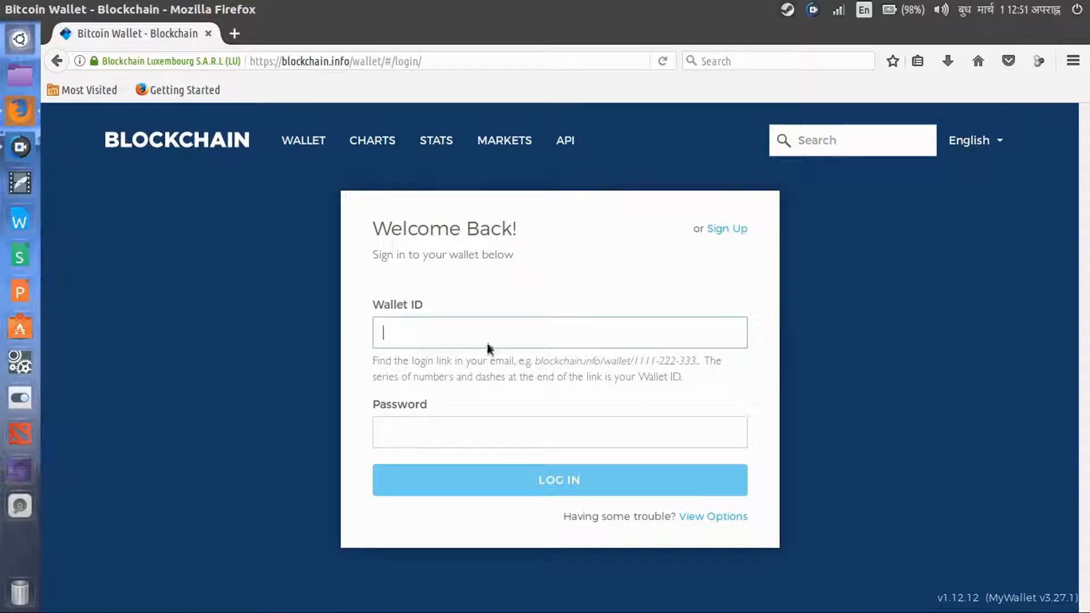
mouse_move(467, 377)
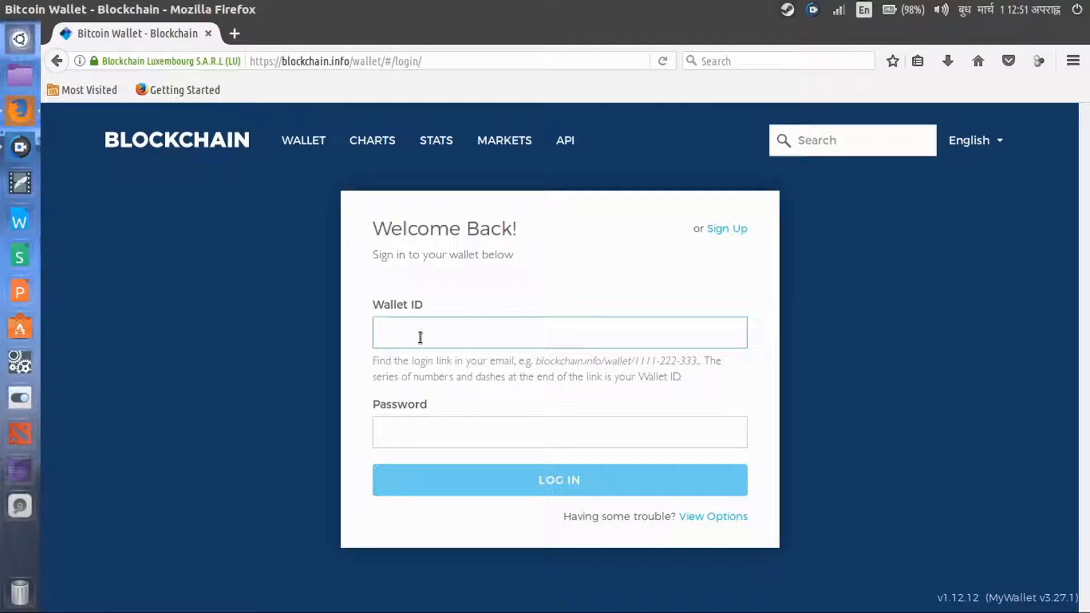
click(559, 432)
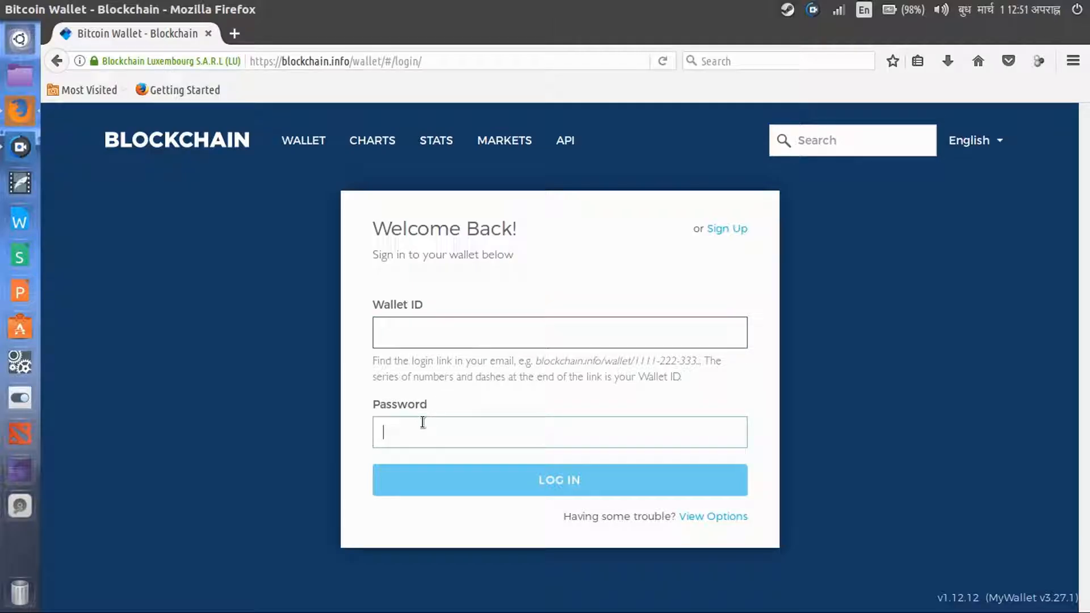
mouse_move(568, 492)
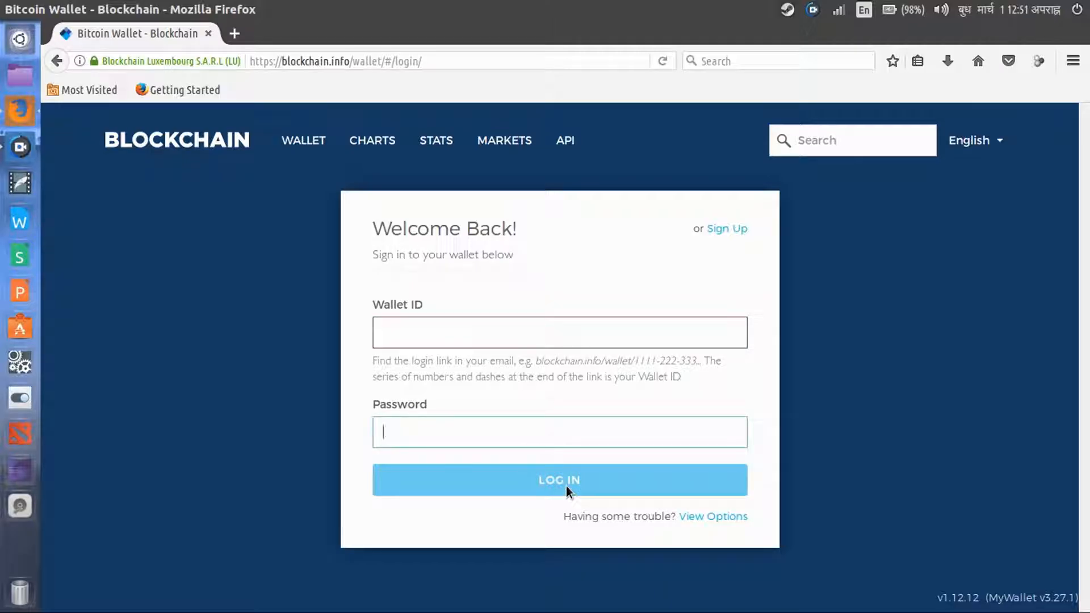
mouse_move(509, 404)
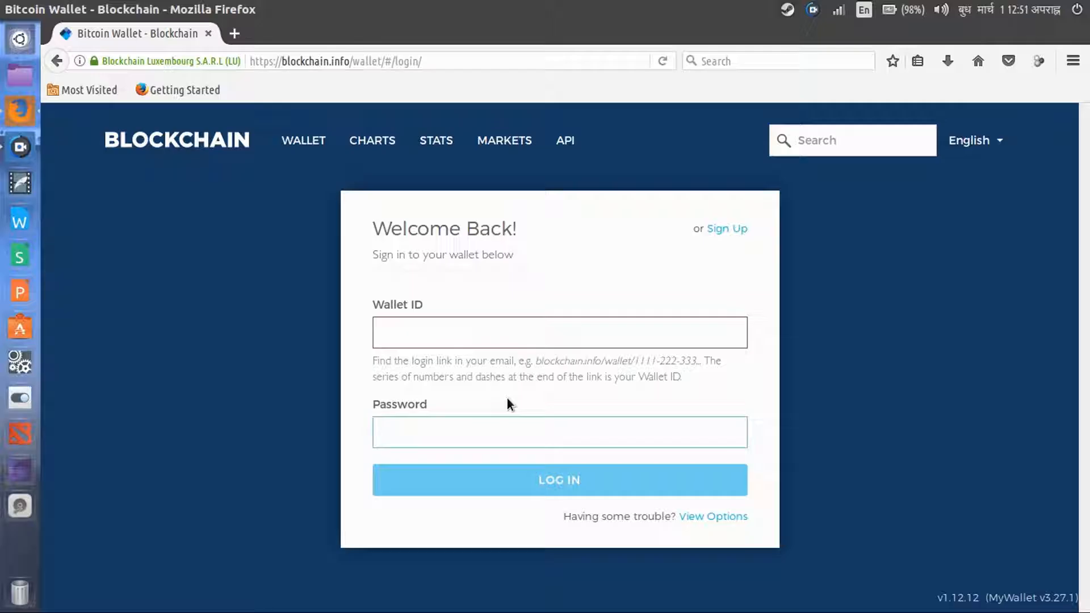
mouse_move(507, 401)
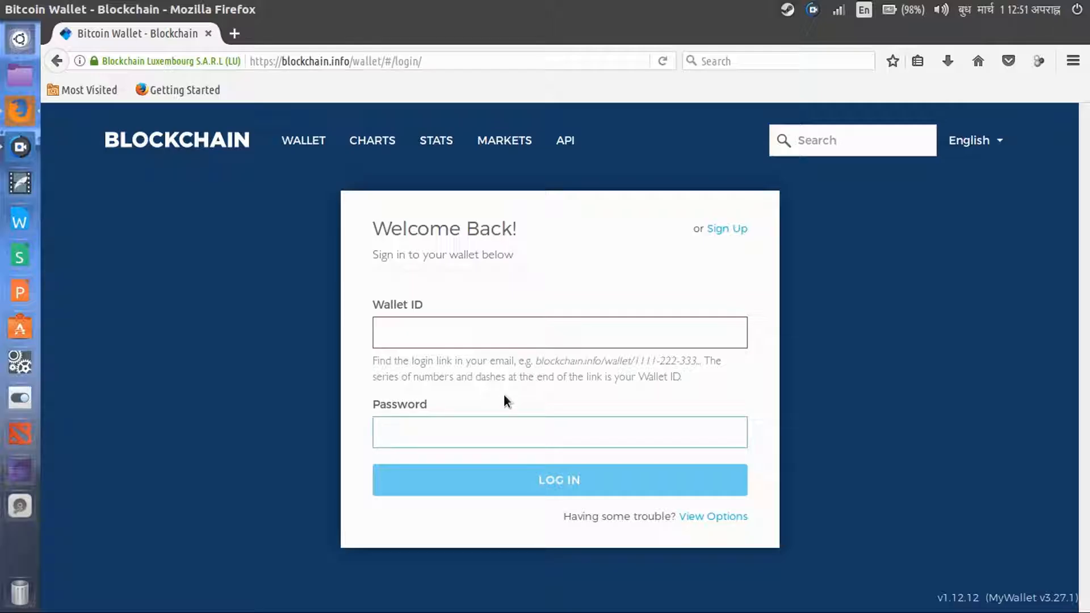
click(559, 431)
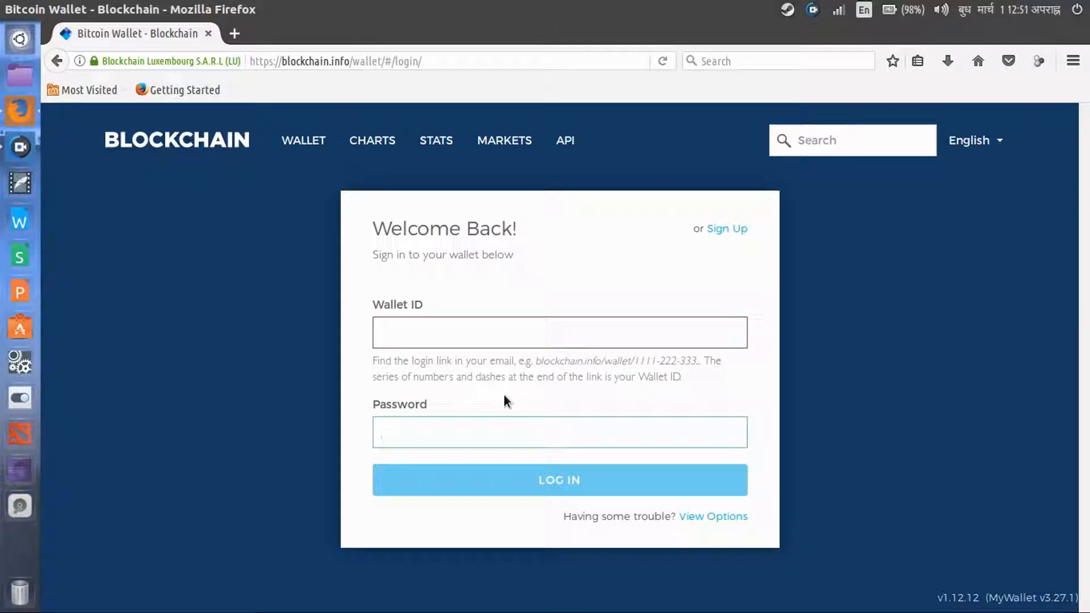
click(559, 432)
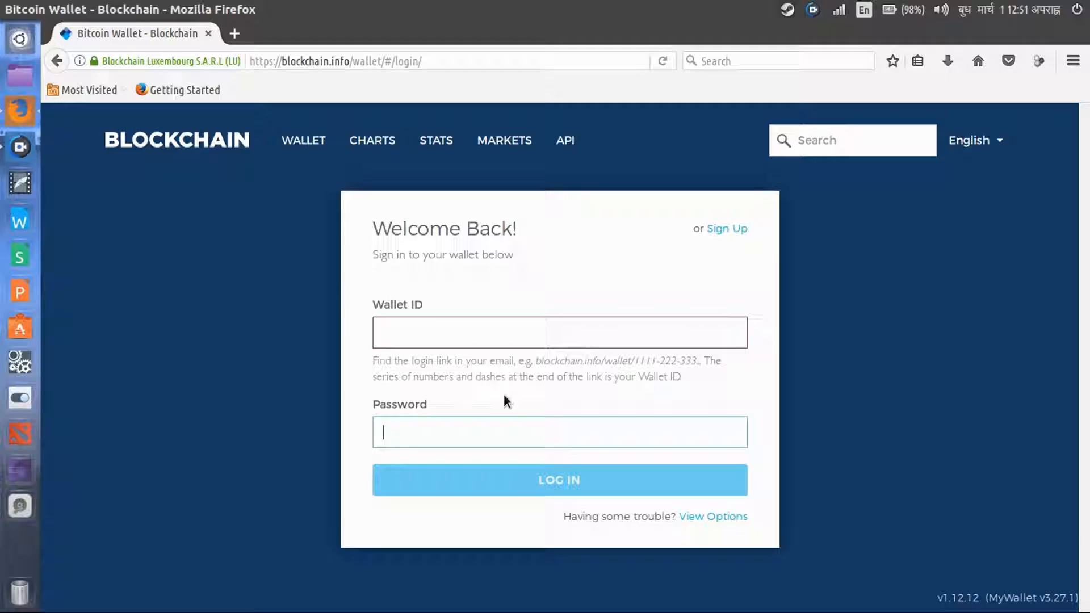
mouse_move(500, 530)
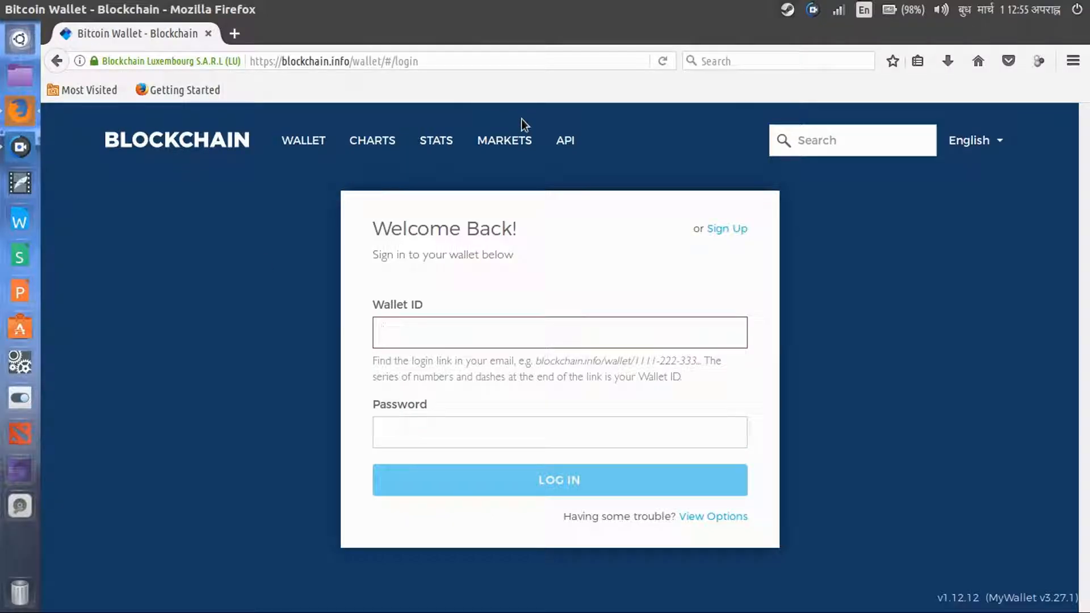
click(559, 333)
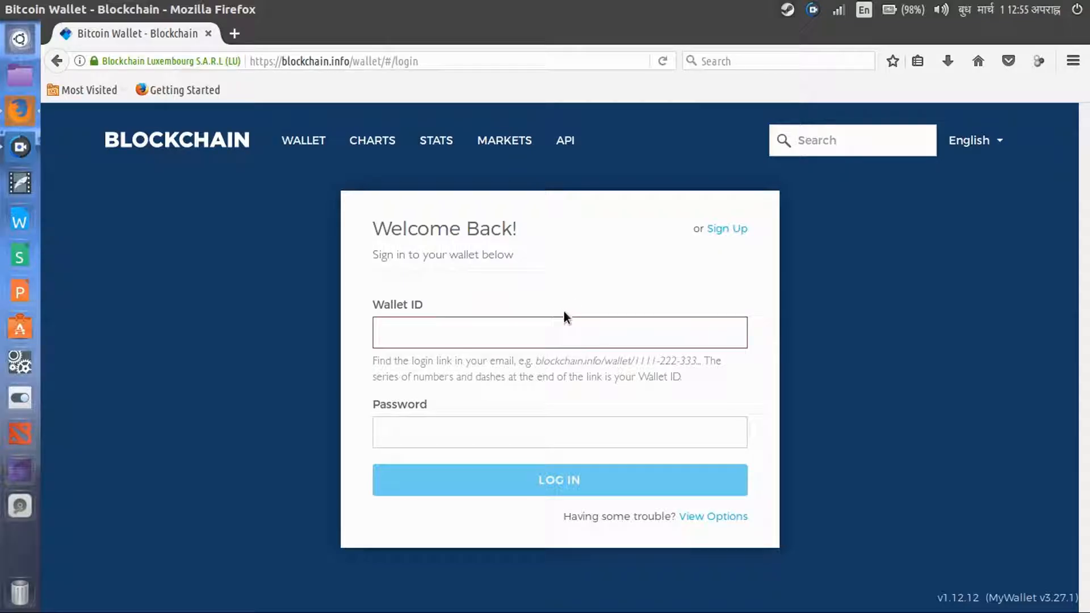
click(348, 61)
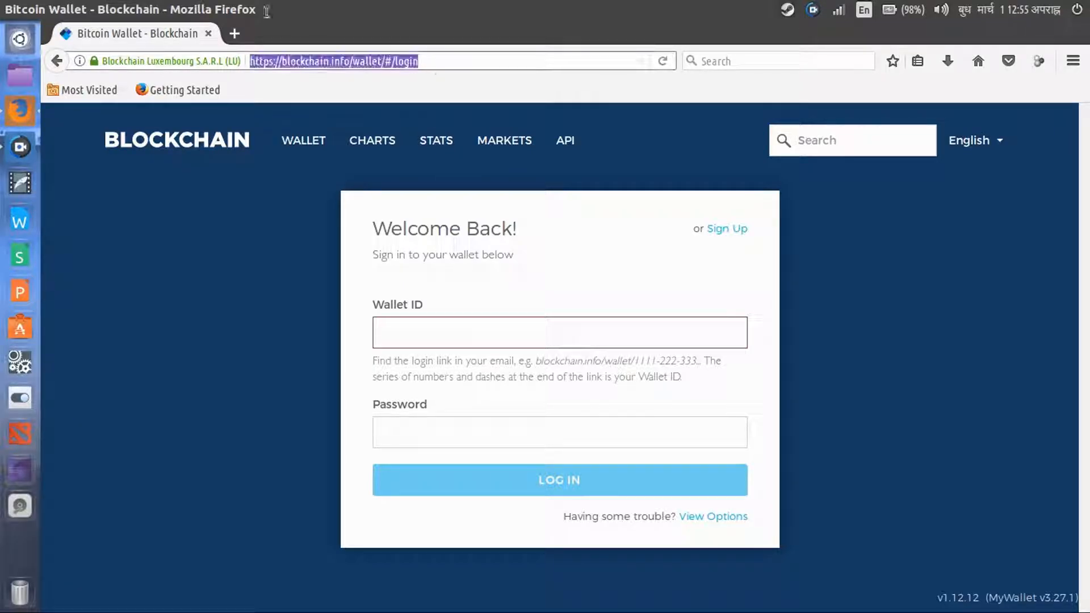
Navigate to coinbase.com and go to its Sign Up page with name, email and password fields
text(coinbase.com)
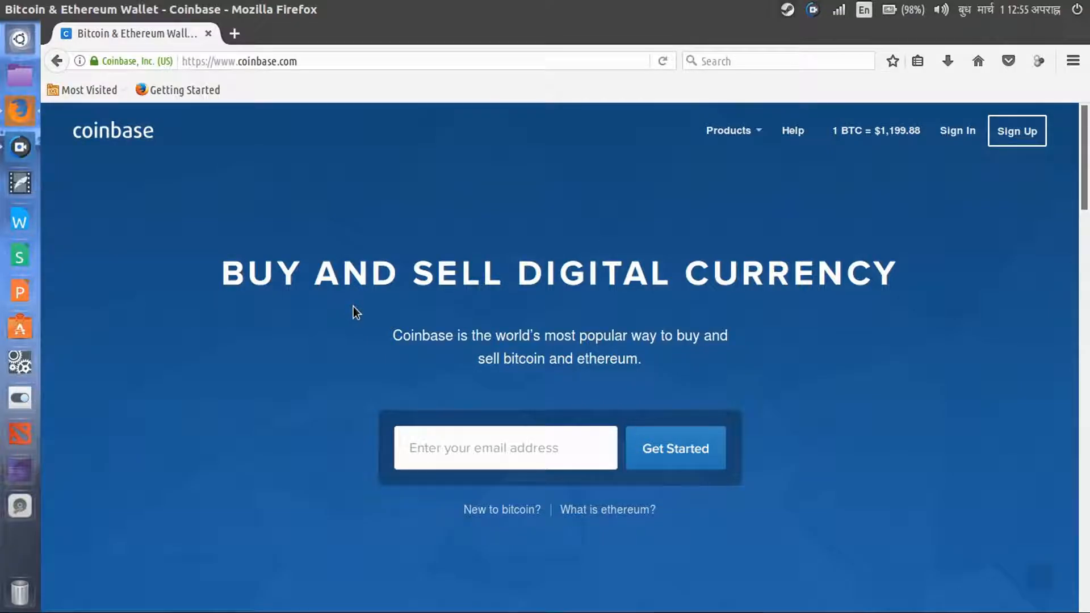
mouse_move(428, 331)
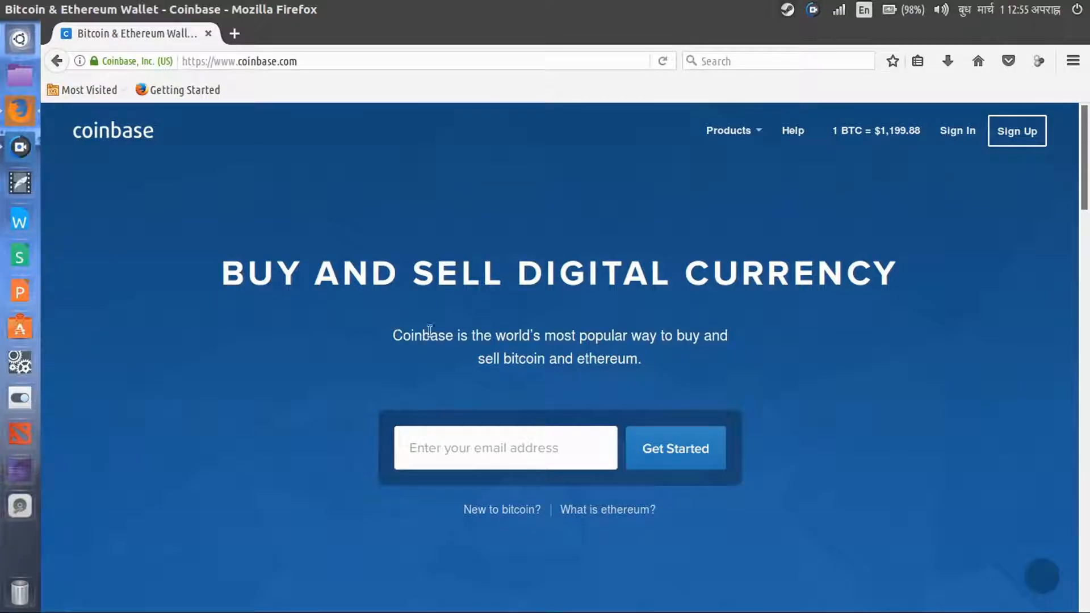
mouse_move(665, 317)
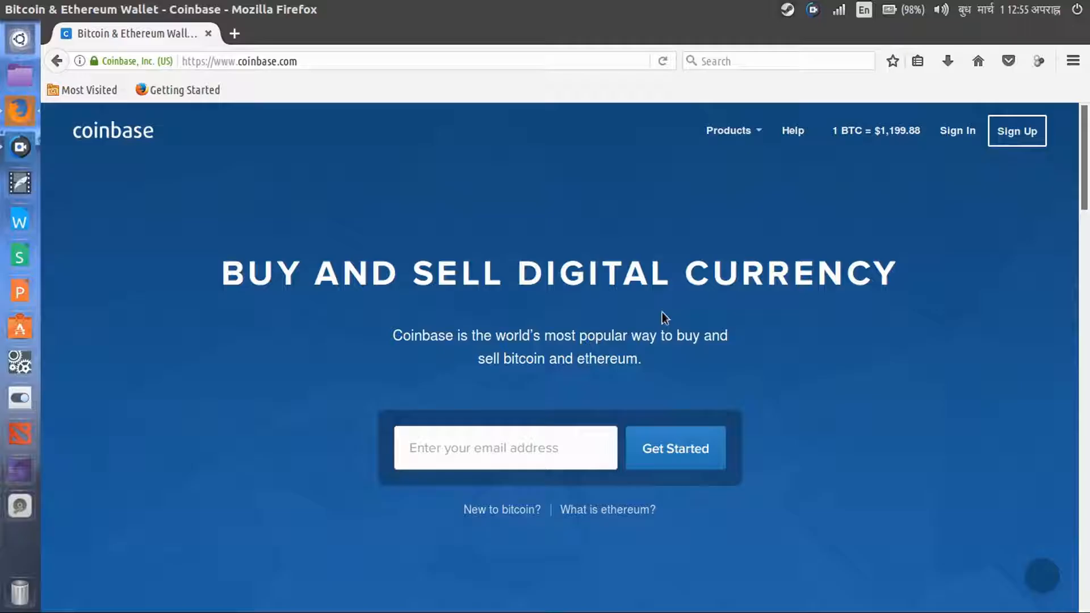
mouse_move(995, 185)
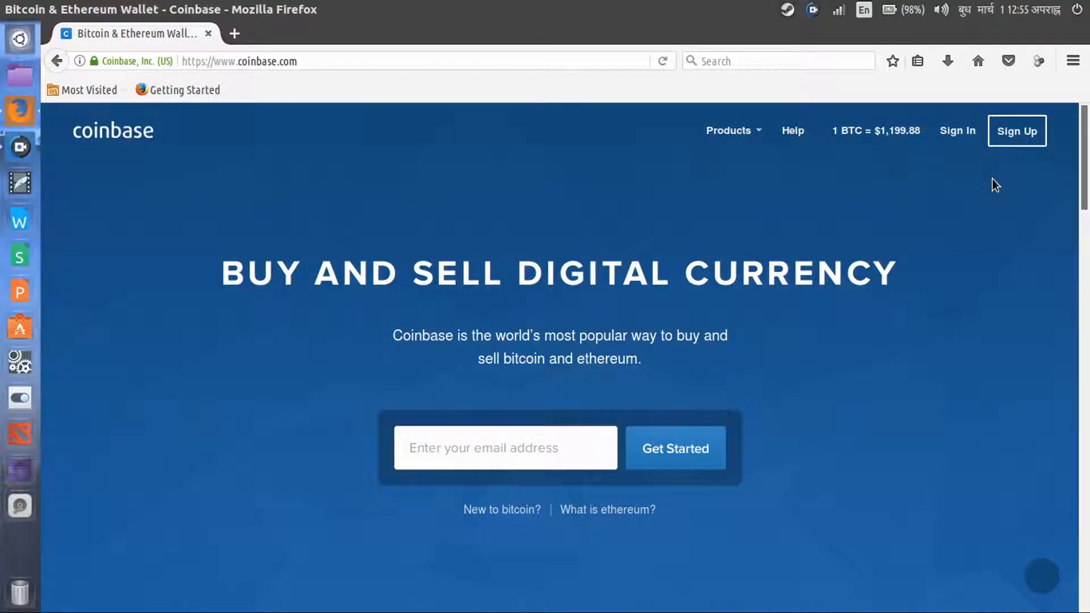
mouse_move(425, 190)
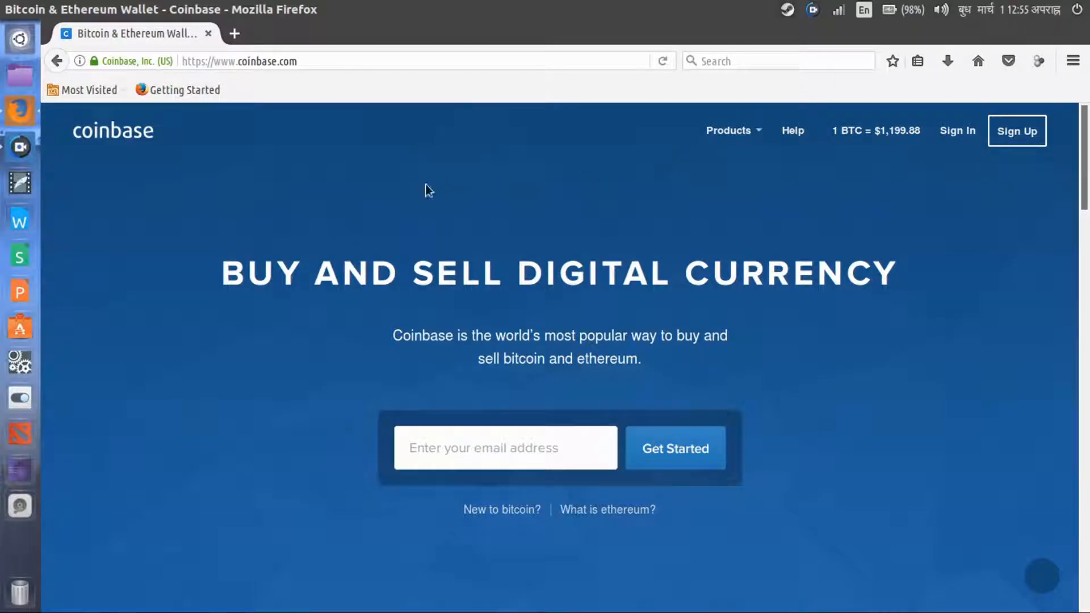
mouse_move(1024, 156)
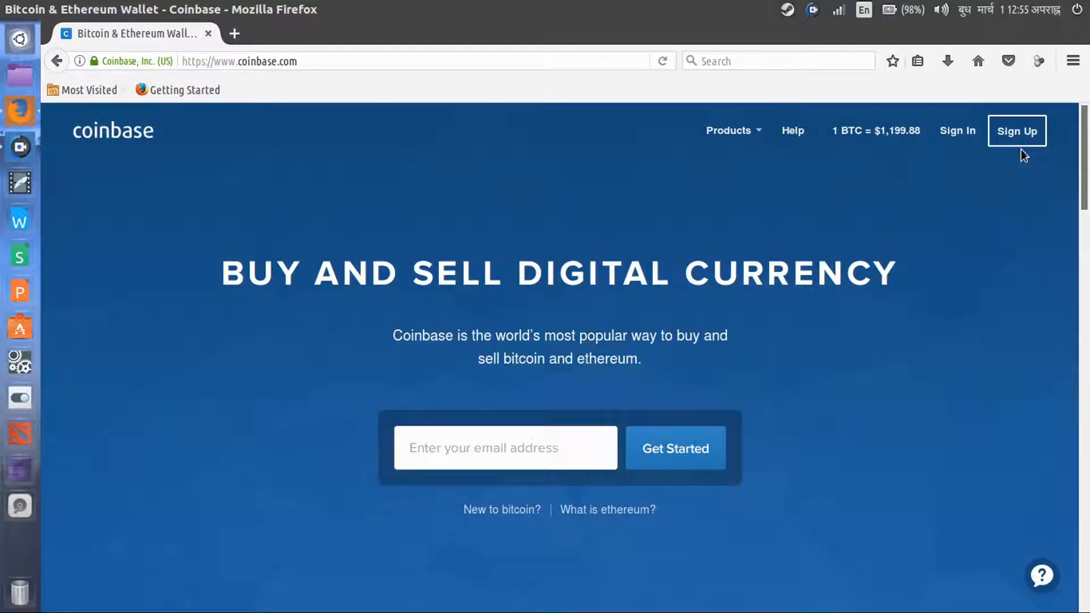
mouse_move(452, 286)
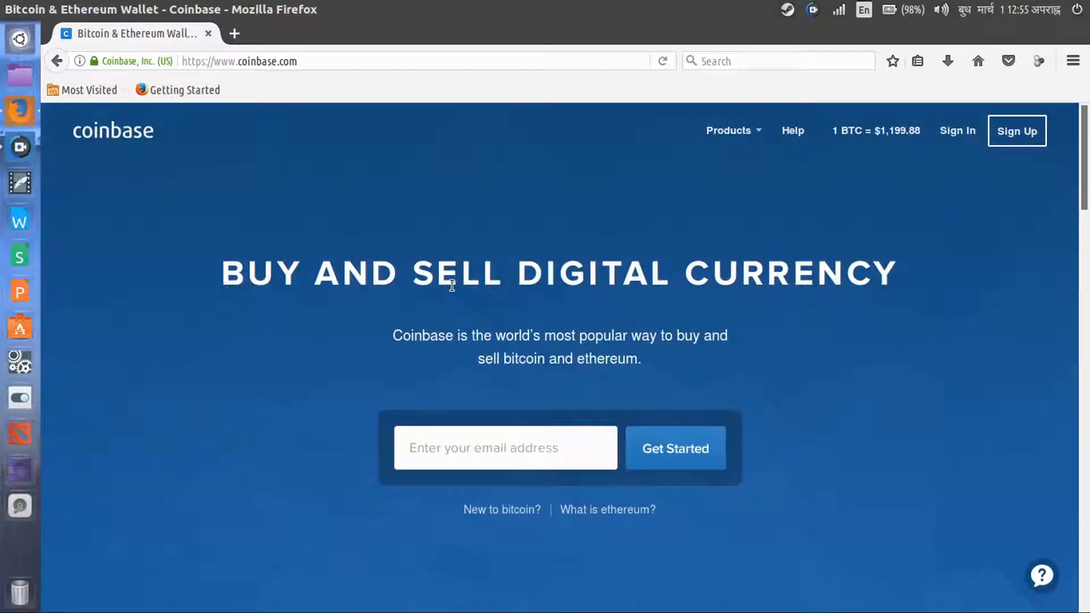
click(1016, 131)
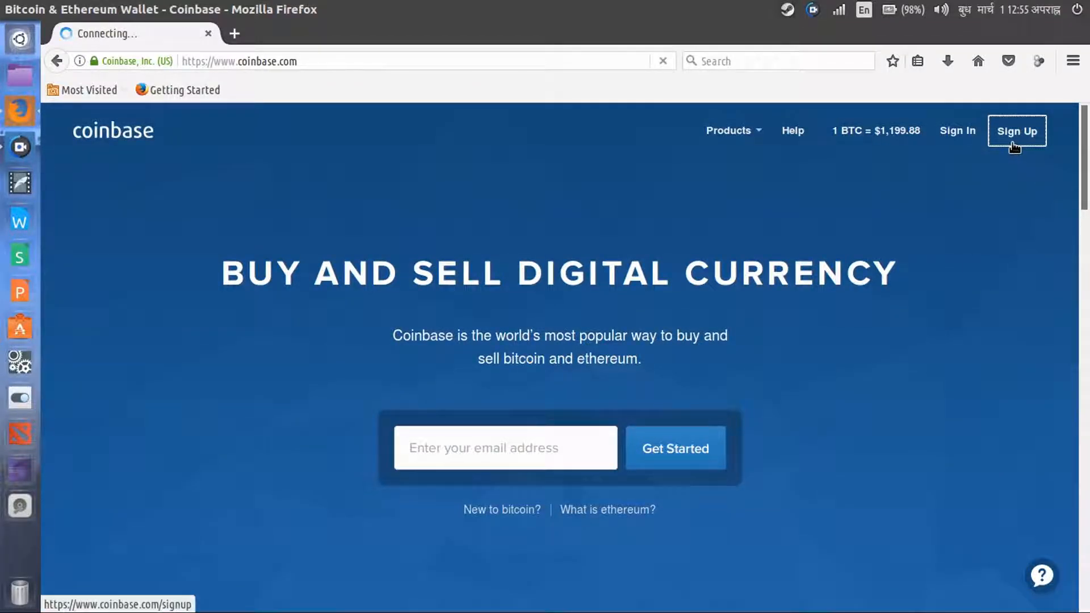
click(1015, 130)
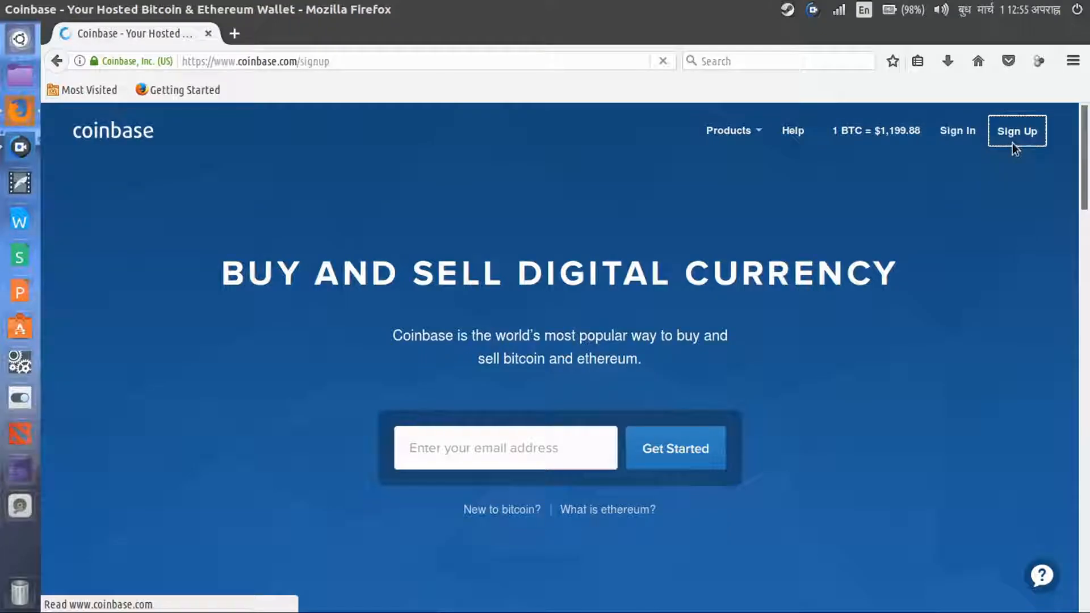
click(1015, 131)
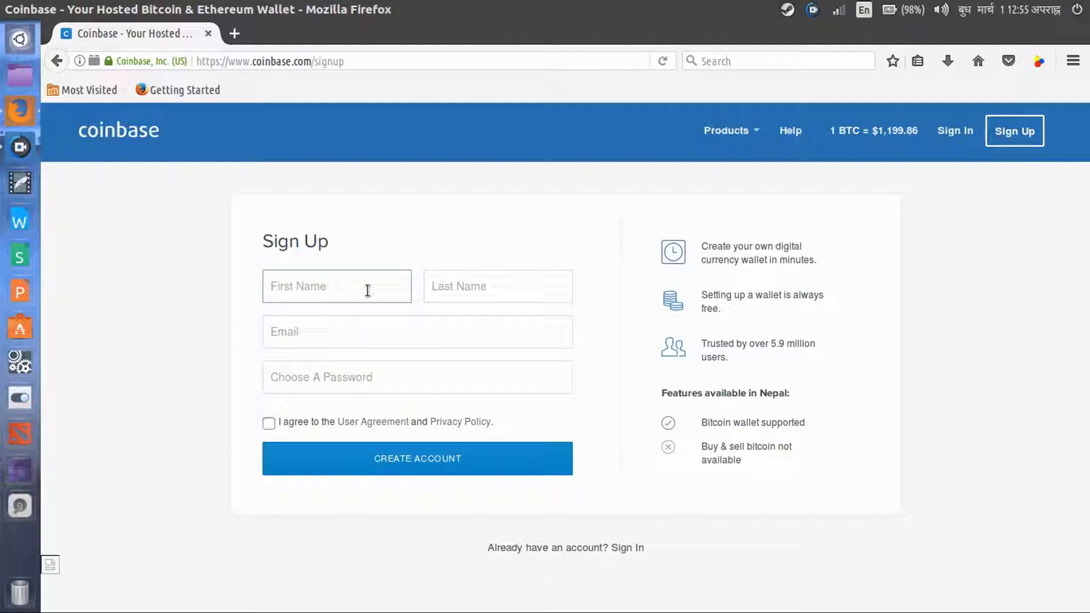
Inspect the sign-up form's password field, then move to the Coinbase Sign In page
click(417, 332)
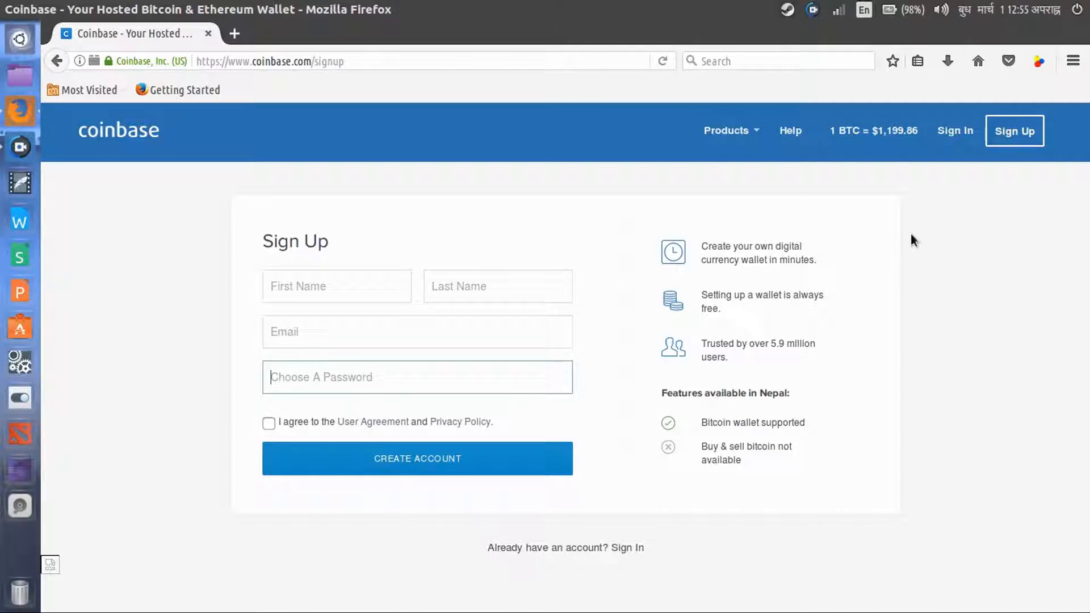
mouse_move(795, 351)
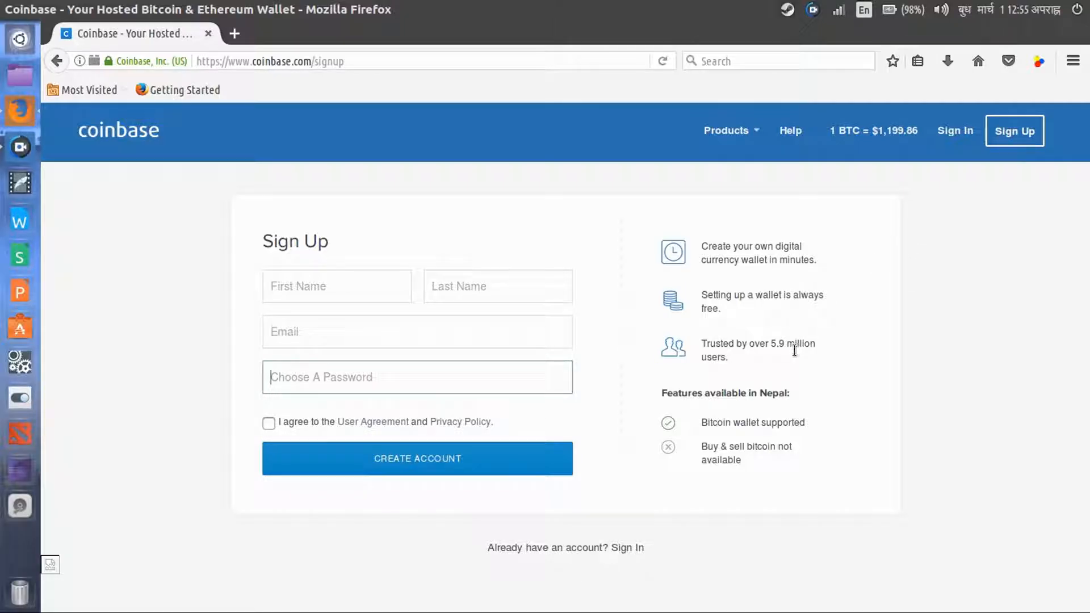
mouse_move(882, 370)
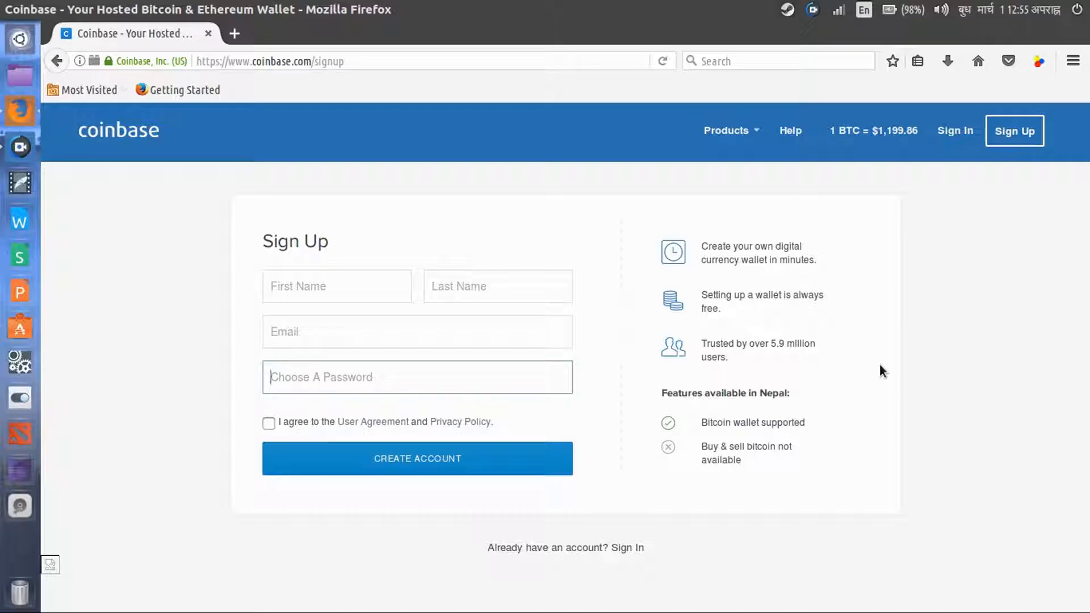
mouse_move(890, 374)
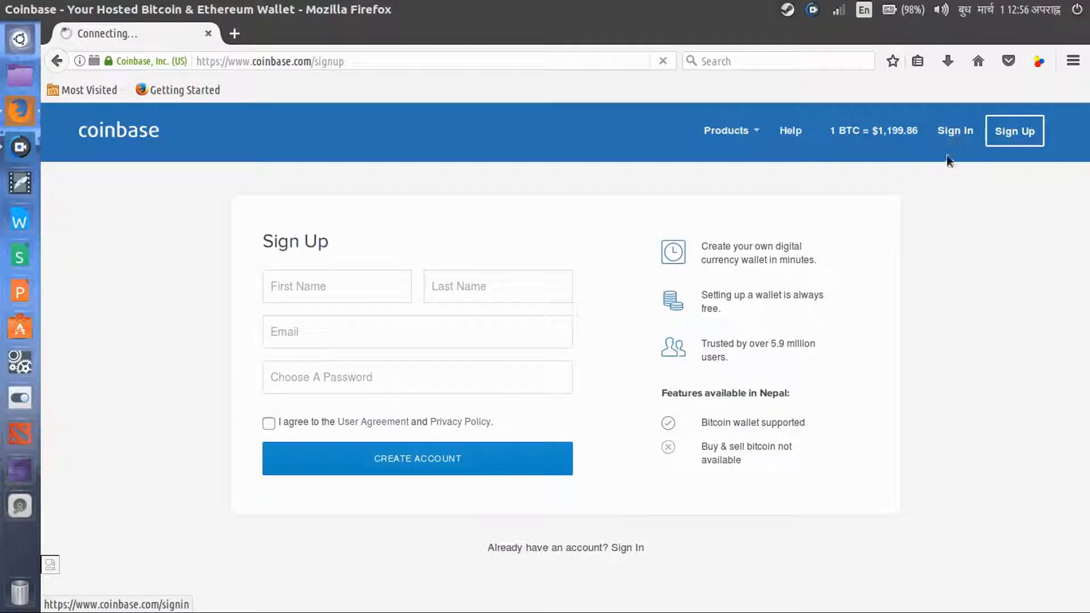
mouse_move(931, 184)
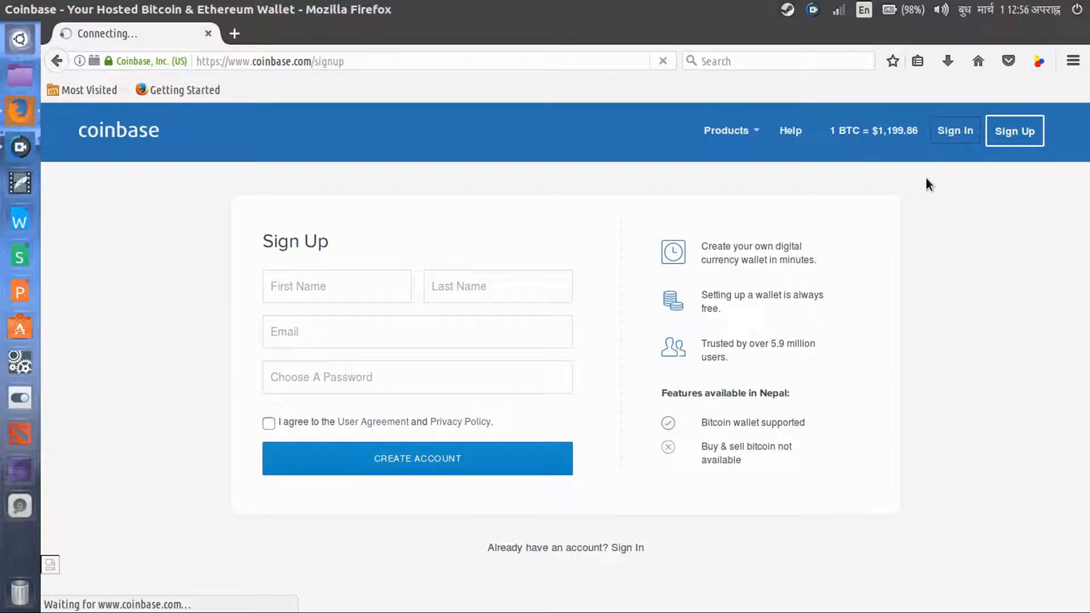
click(955, 129)
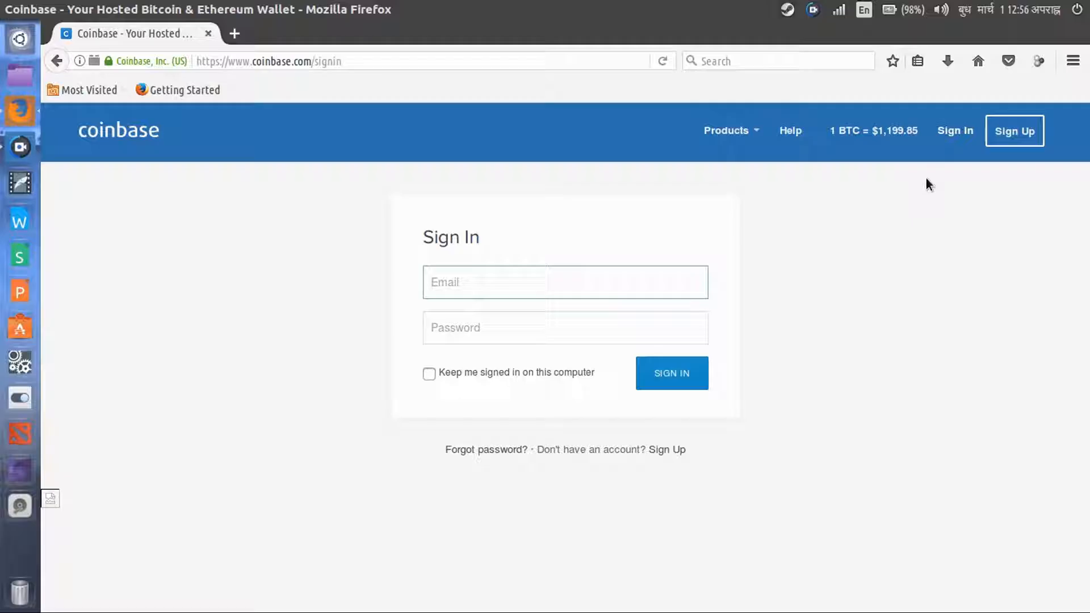
Focus the email field of the Coinbase sign-in form without entering credentials
click(564, 282)
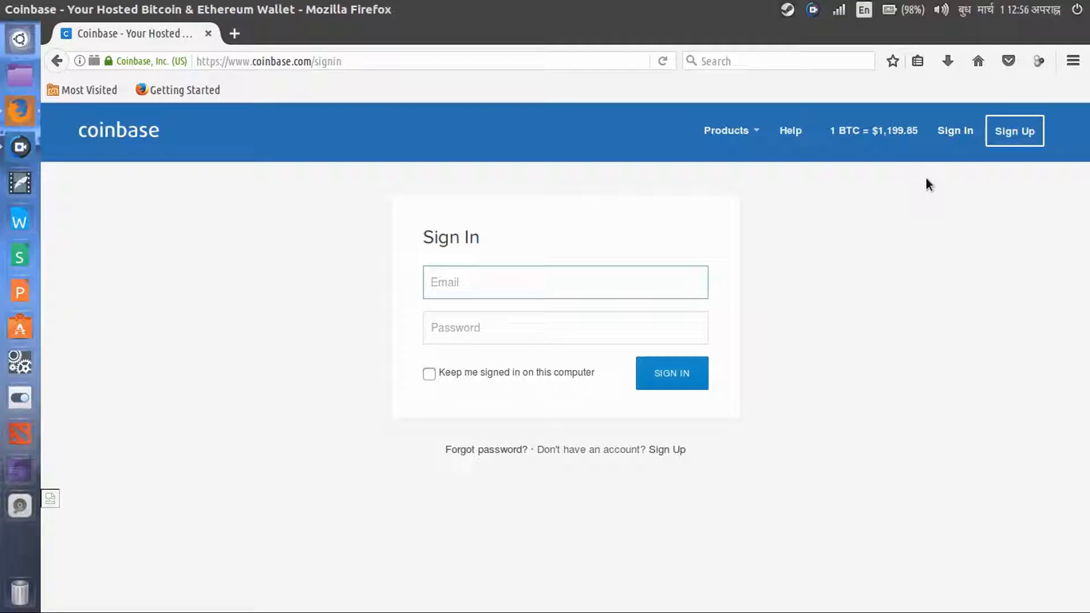
click(564, 283)
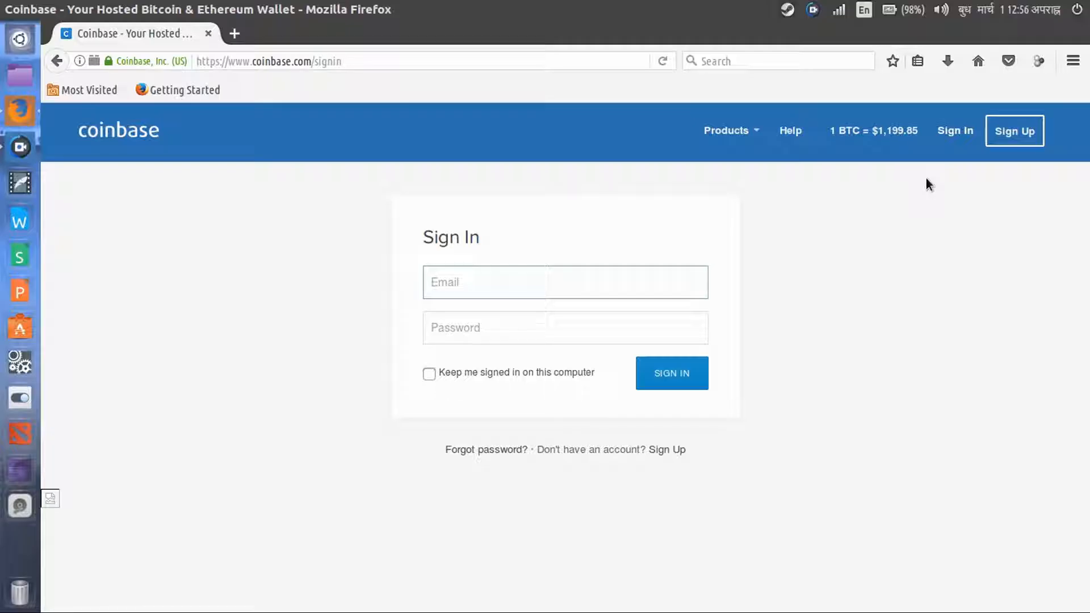
click(564, 283)
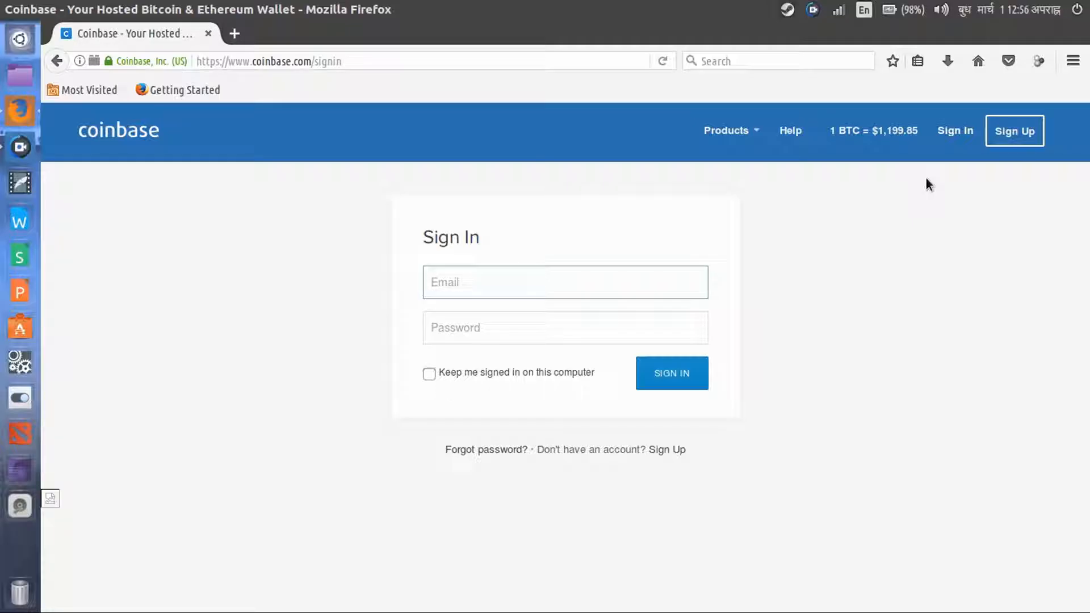
click(564, 283)
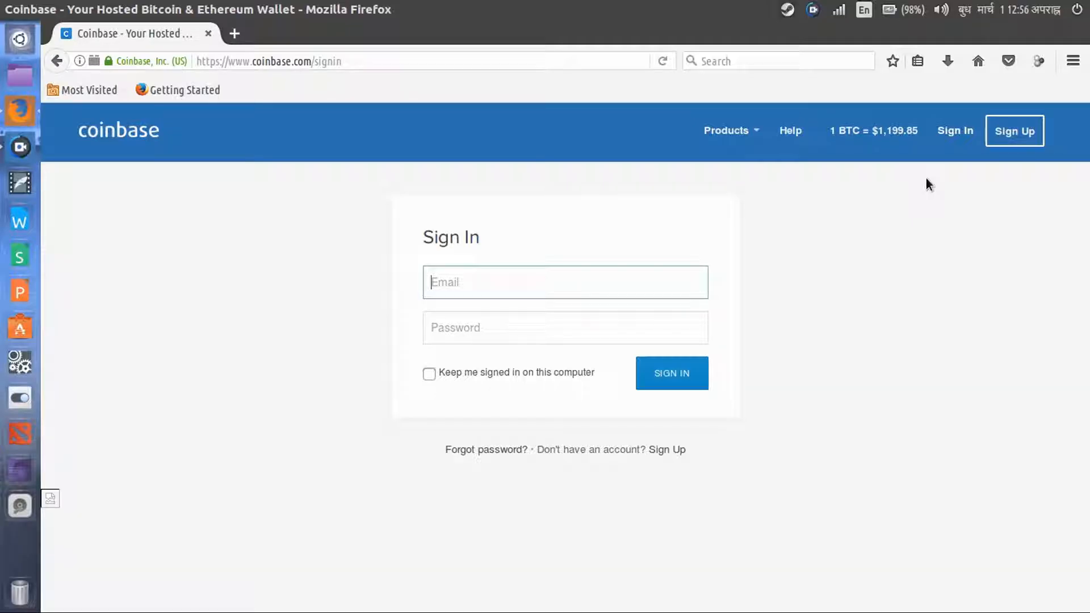
mouse_move(737, 481)
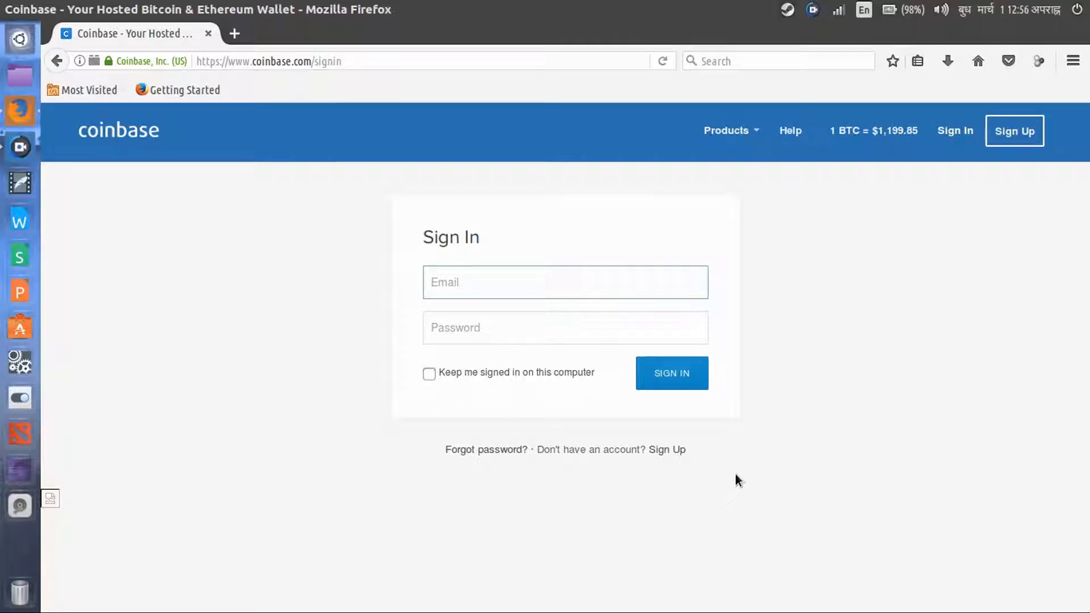
mouse_move(742, 485)
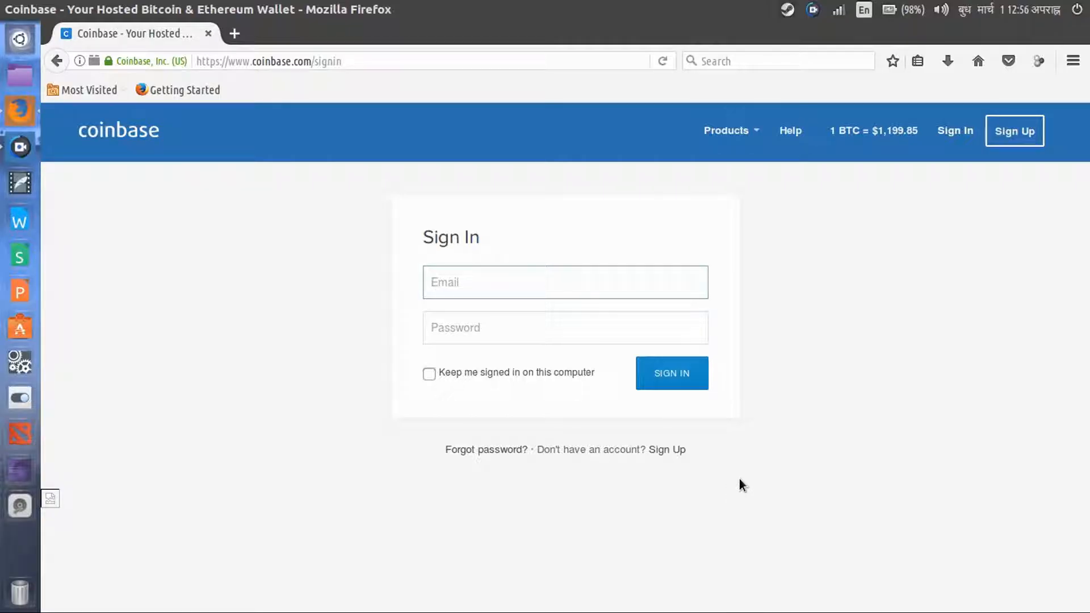
click(564, 283)
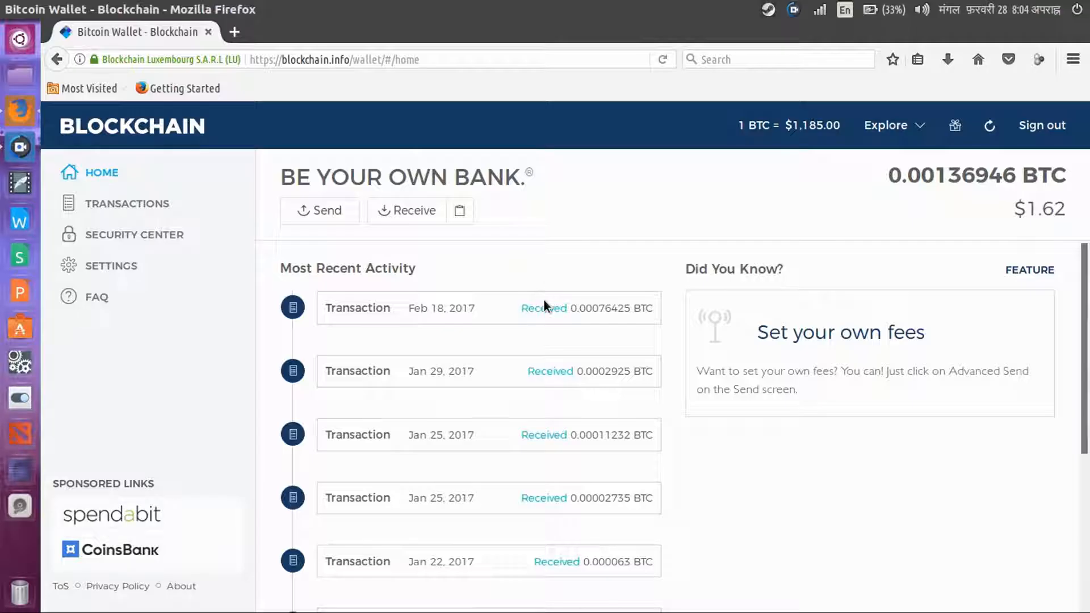
mouse_move(628, 235)
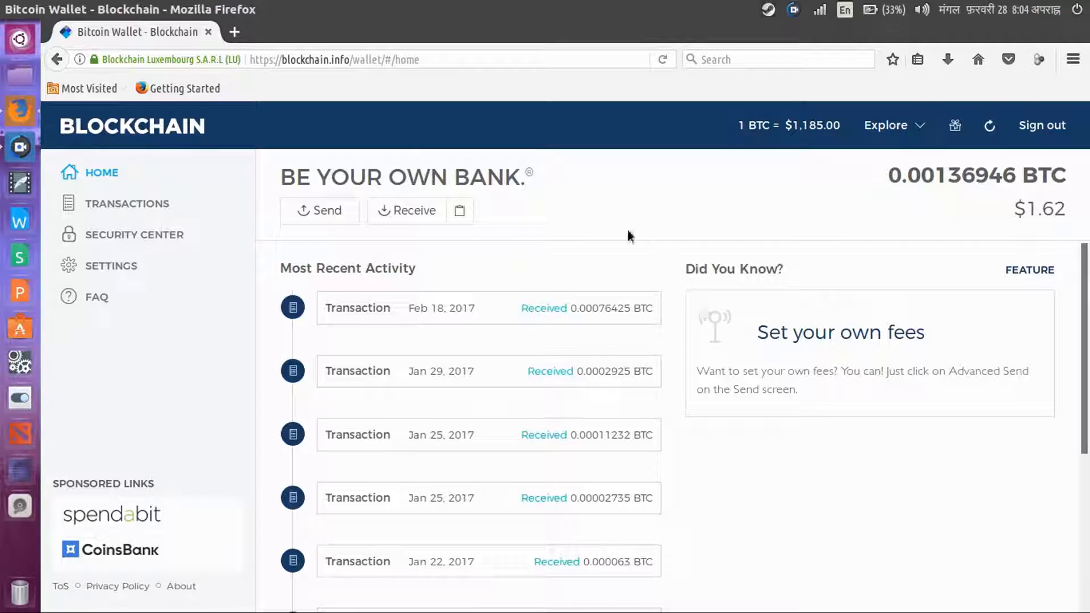
mouse_move(959, 552)
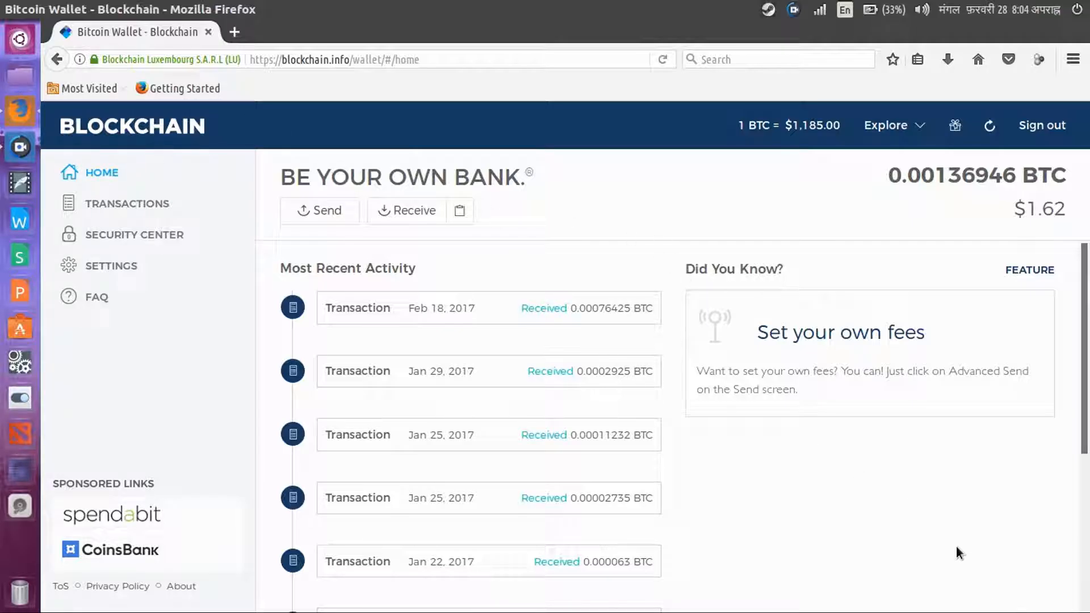
mouse_move(914, 515)
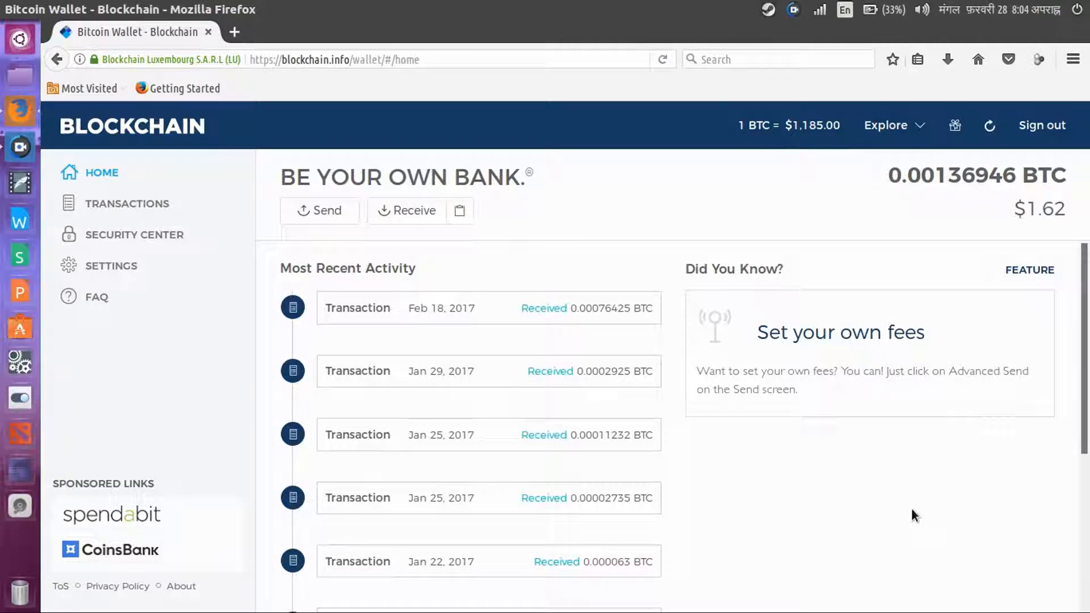
Look down the wallet home's list of recent received transactions under the 0.00136946 BTC balance
scroll(down, 3)
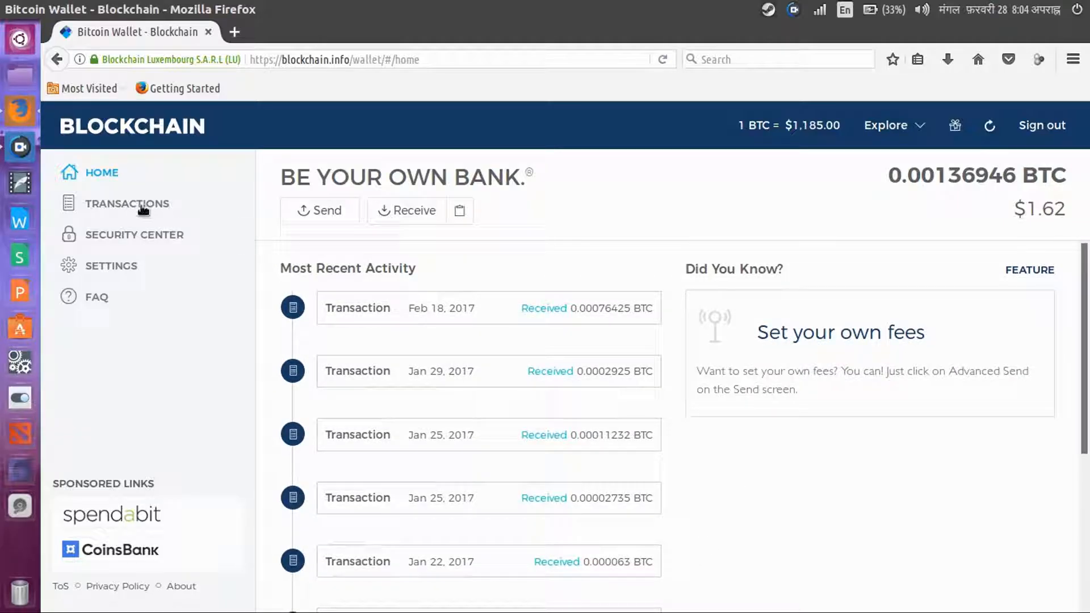
mouse_move(424, 261)
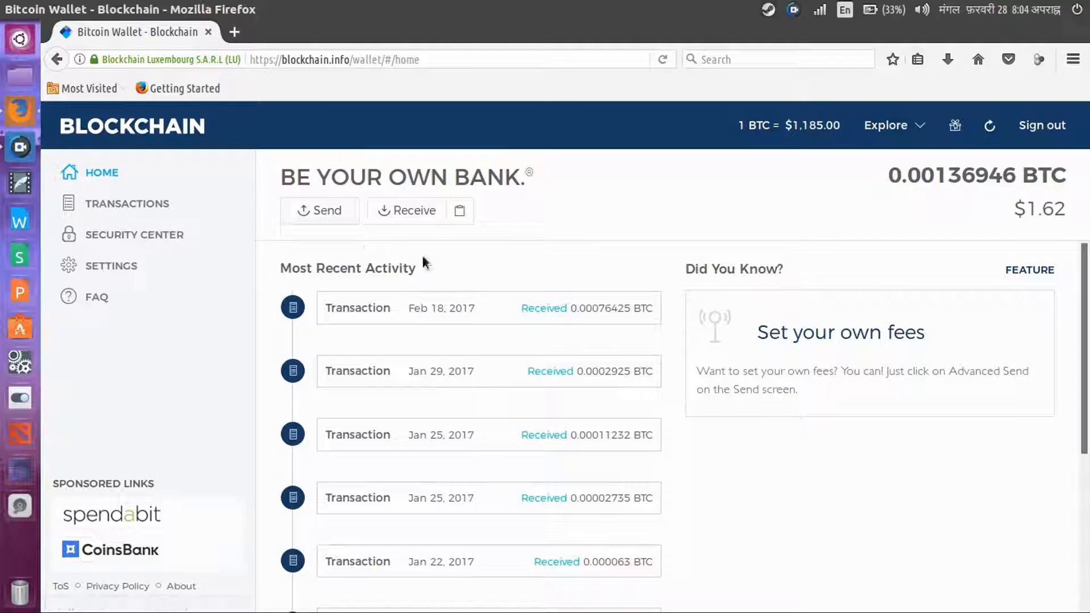
mouse_move(318, 210)
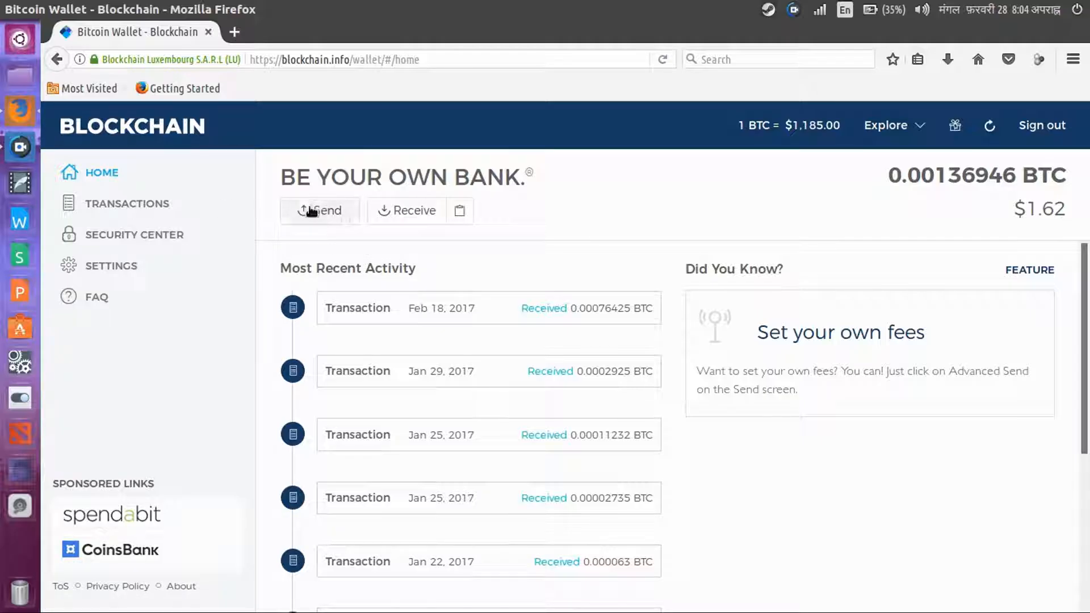
mouse_move(726, 552)
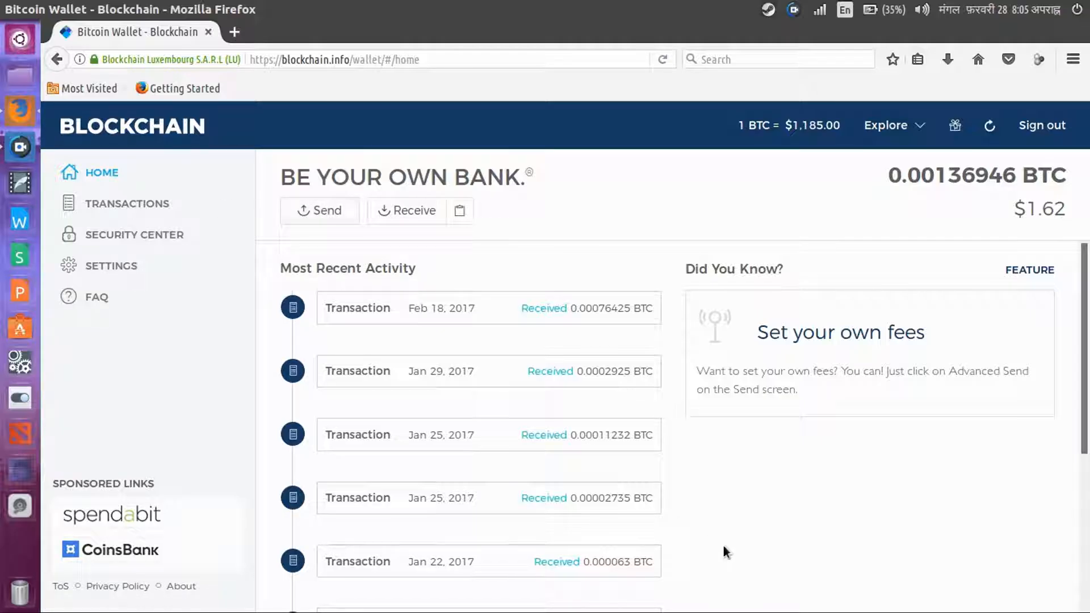
click(320, 210)
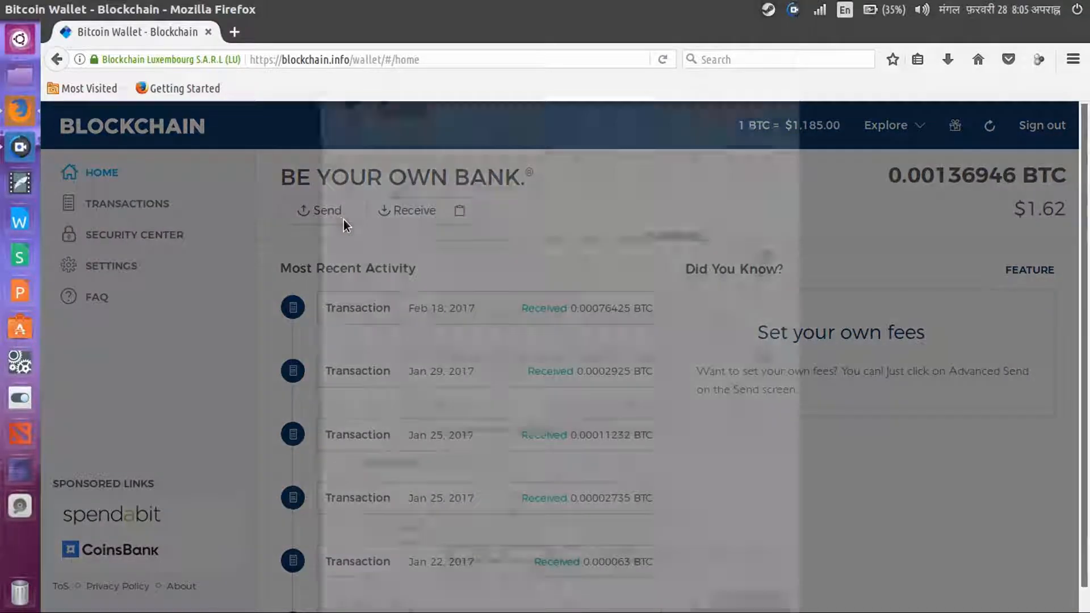
click(320, 211)
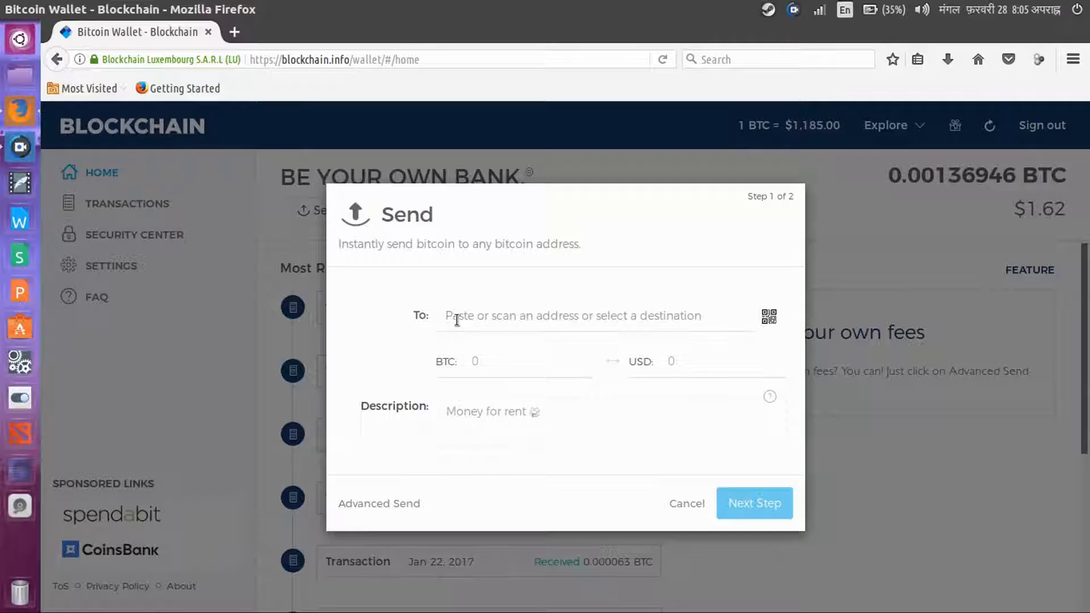
click(487, 361)
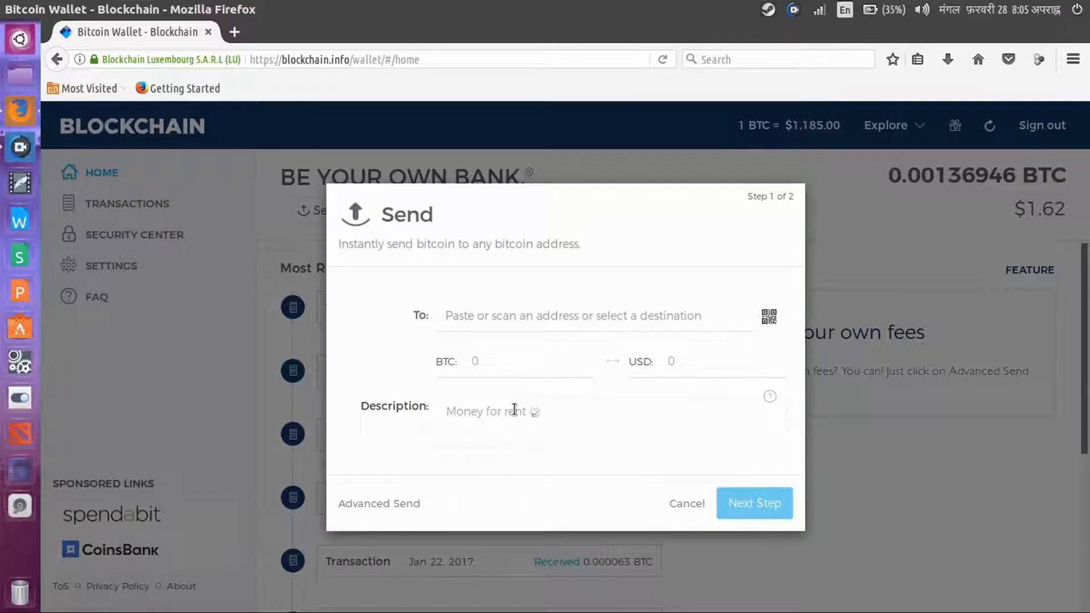
click(494, 411)
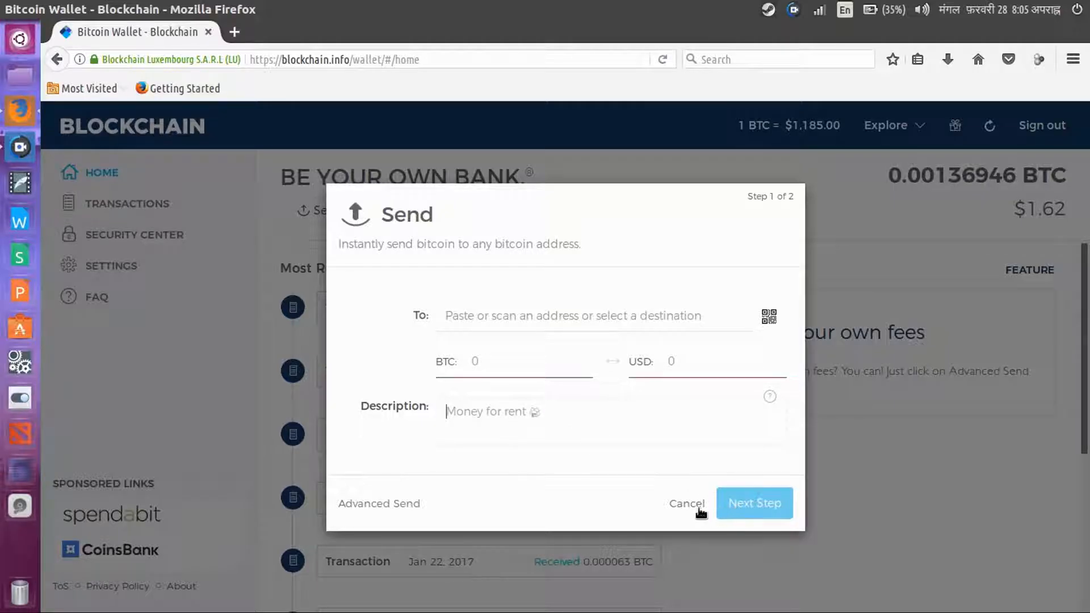
click(686, 503)
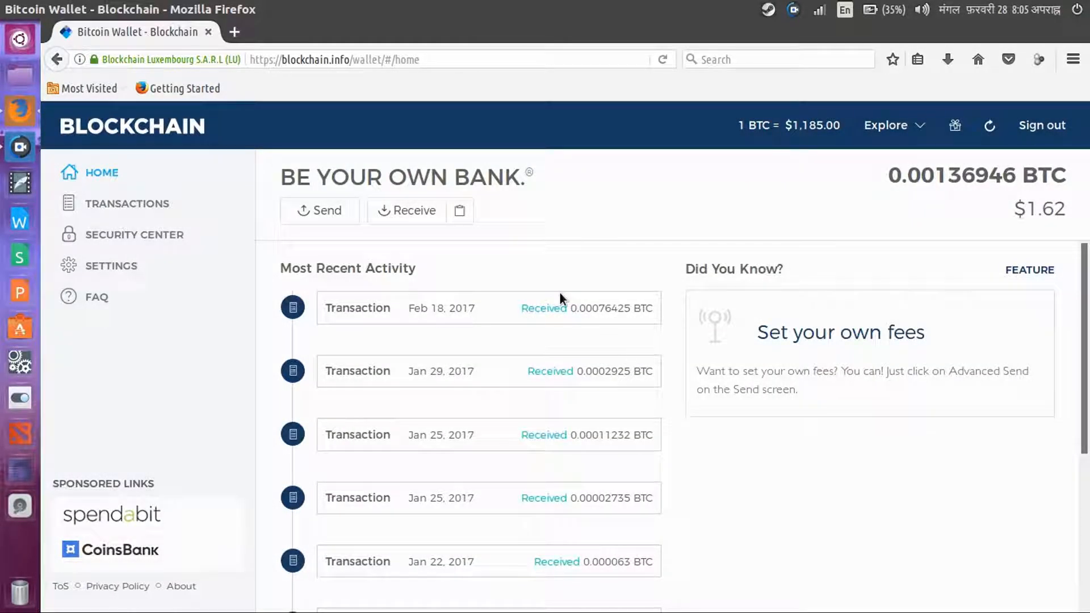
mouse_move(564, 291)
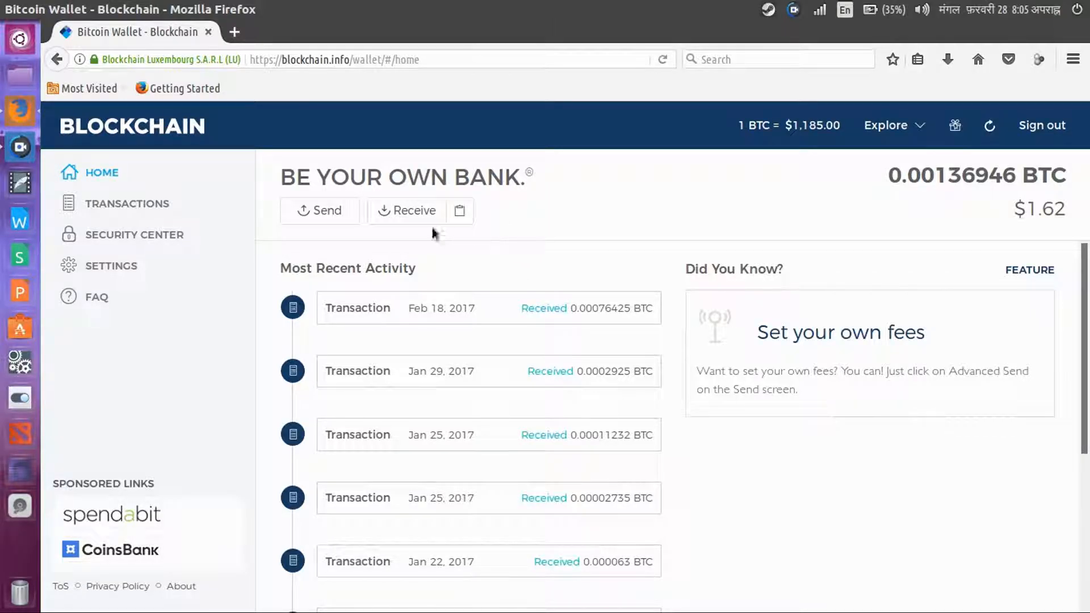
mouse_move(581, 272)
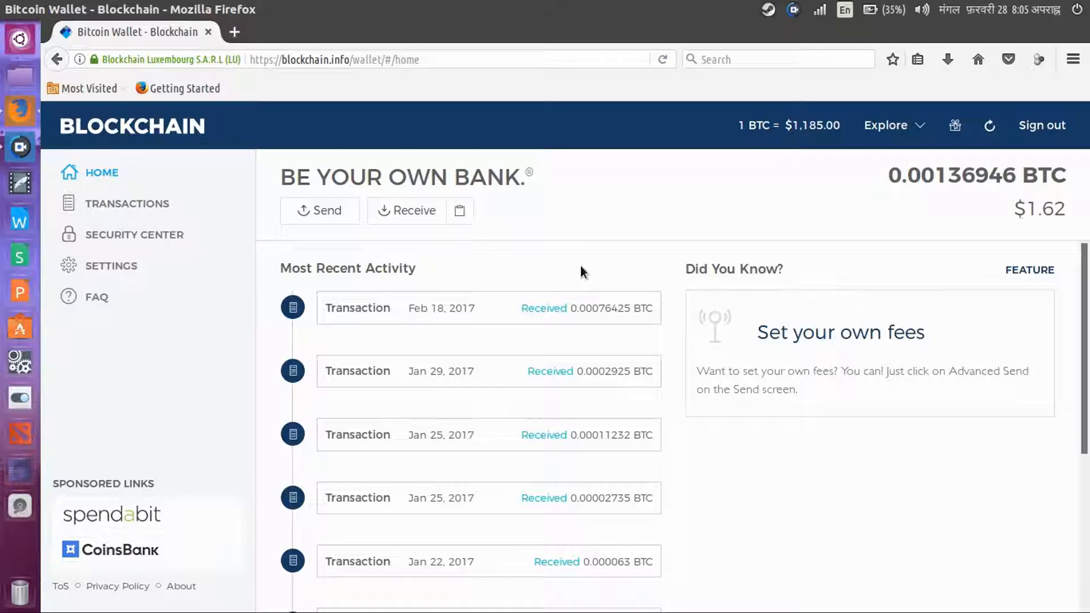
mouse_move(543, 280)
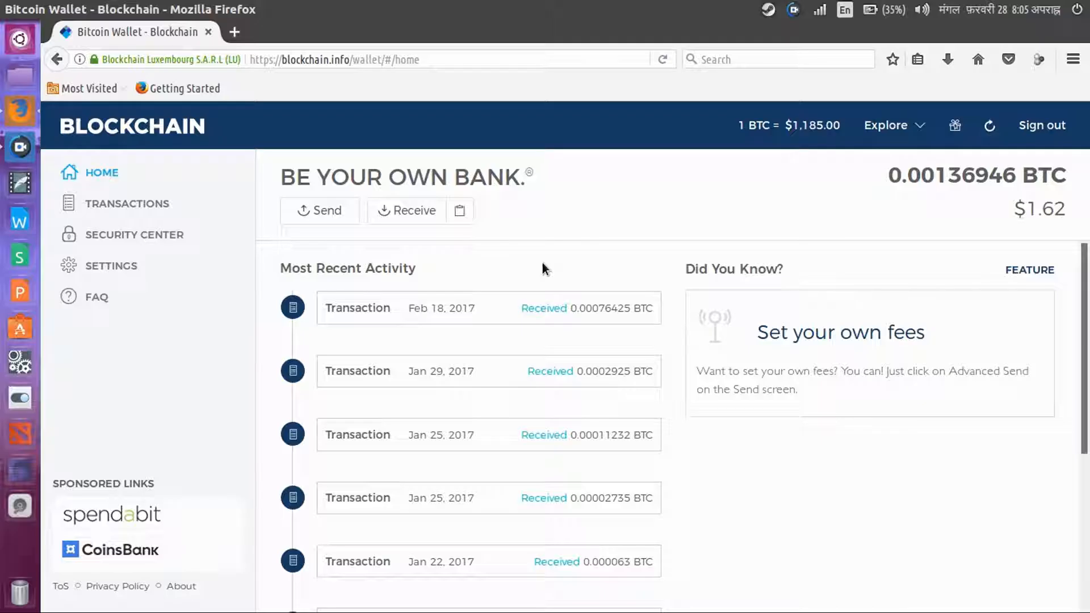
mouse_move(163, 240)
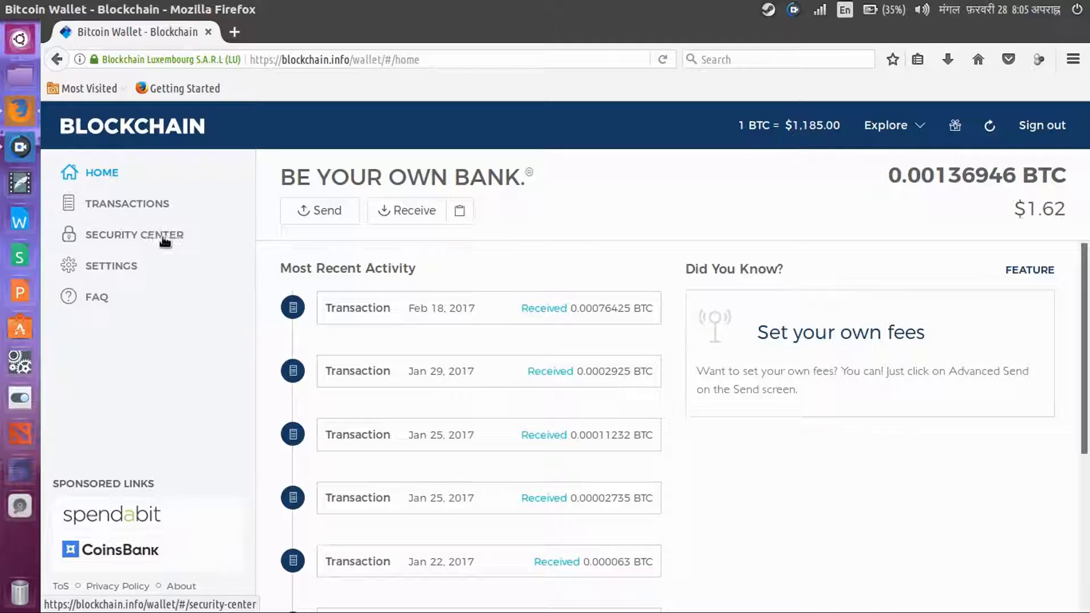
Review the Security Center's Level 1–3 checks from Email Verified to Tor Blocked, all ticked
click(135, 234)
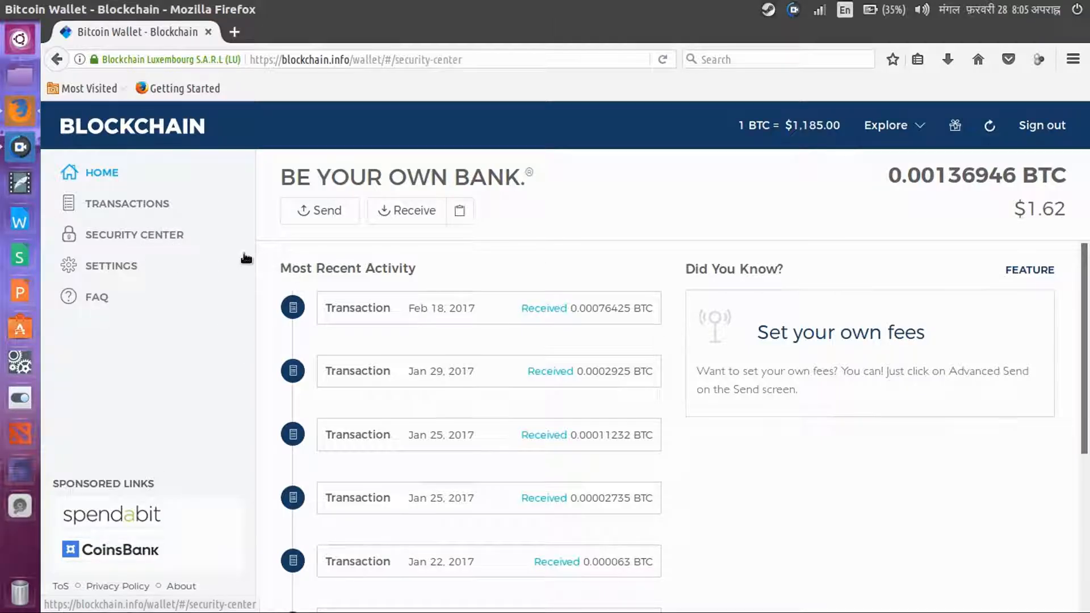
click(134, 234)
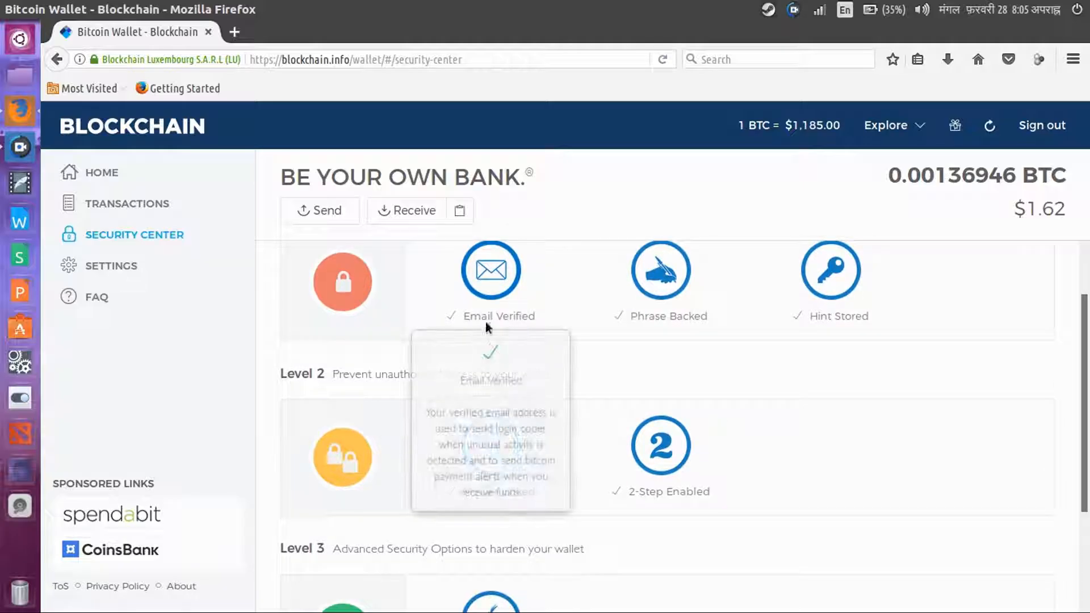
mouse_move(818, 362)
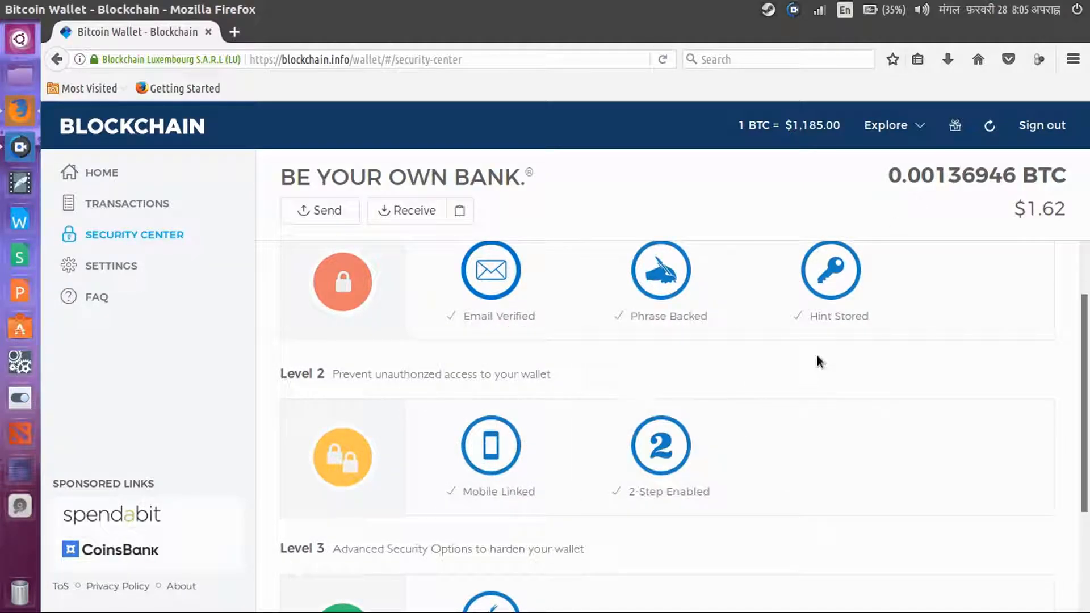
scroll(down, 3)
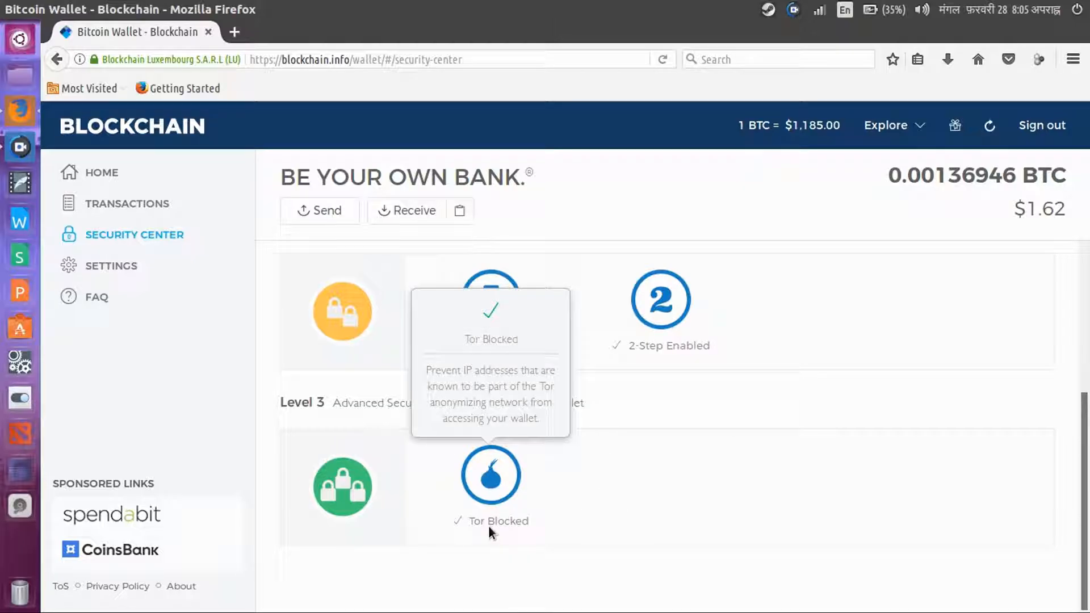
mouse_move(613, 458)
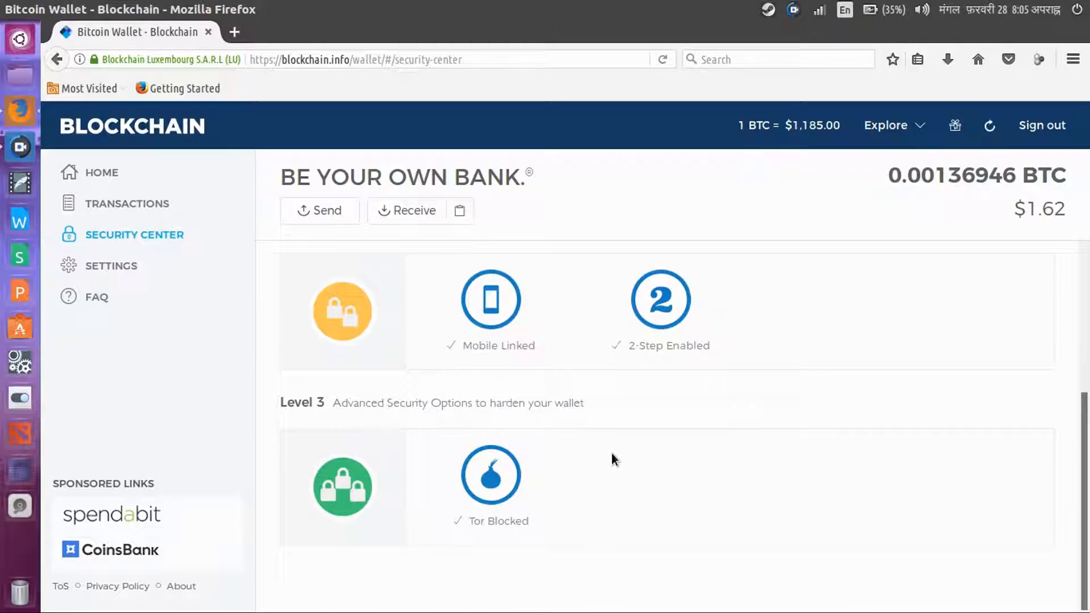
scroll(up, 3)
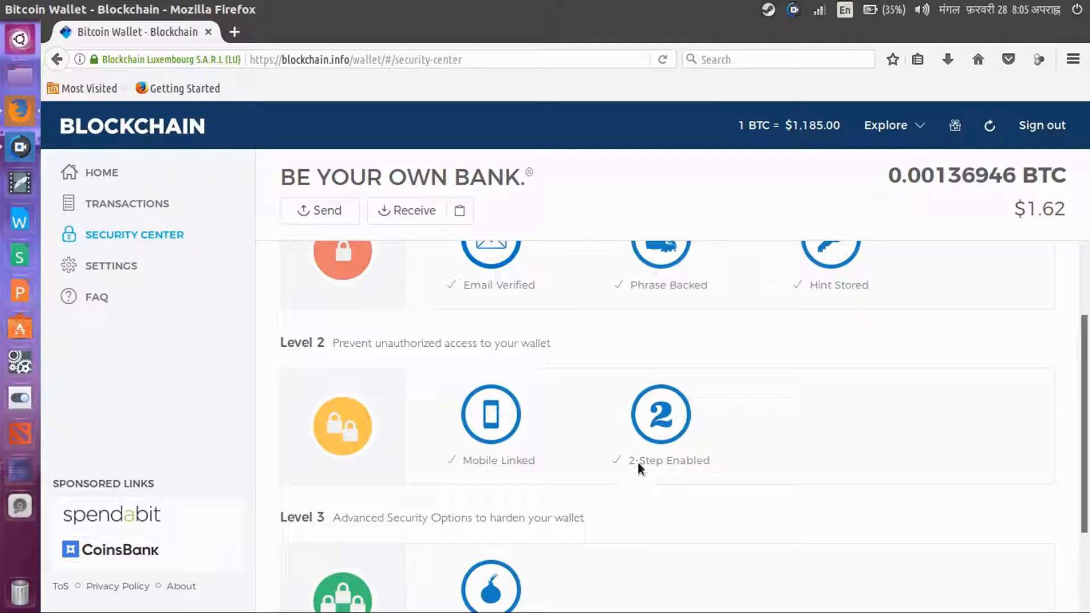
scroll(up, 3)
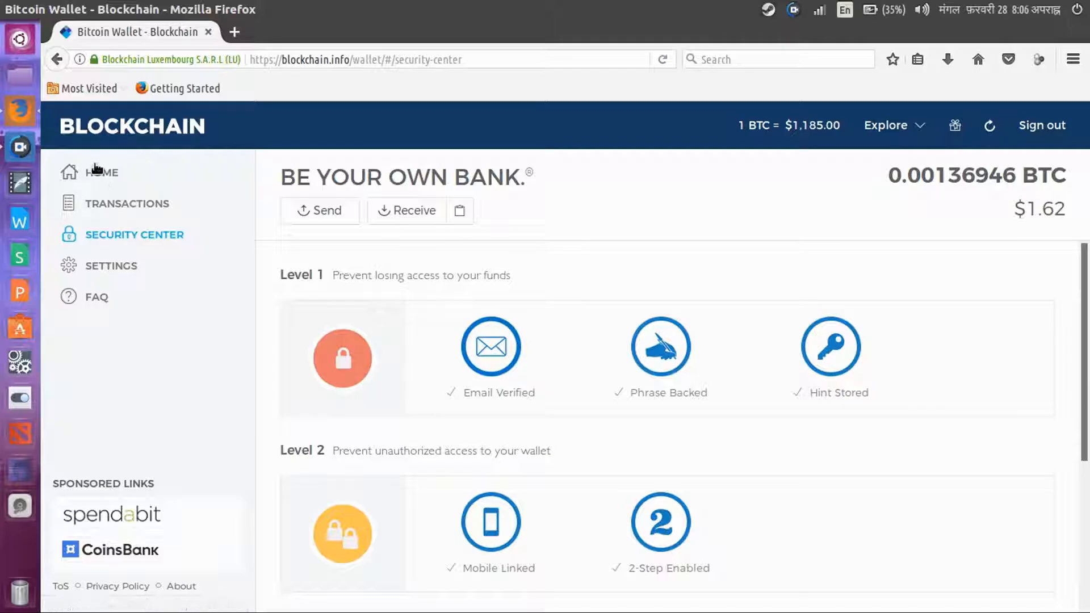
Return to the wallet home, now showing Top security tips in the Did You Know panel
click(101, 172)
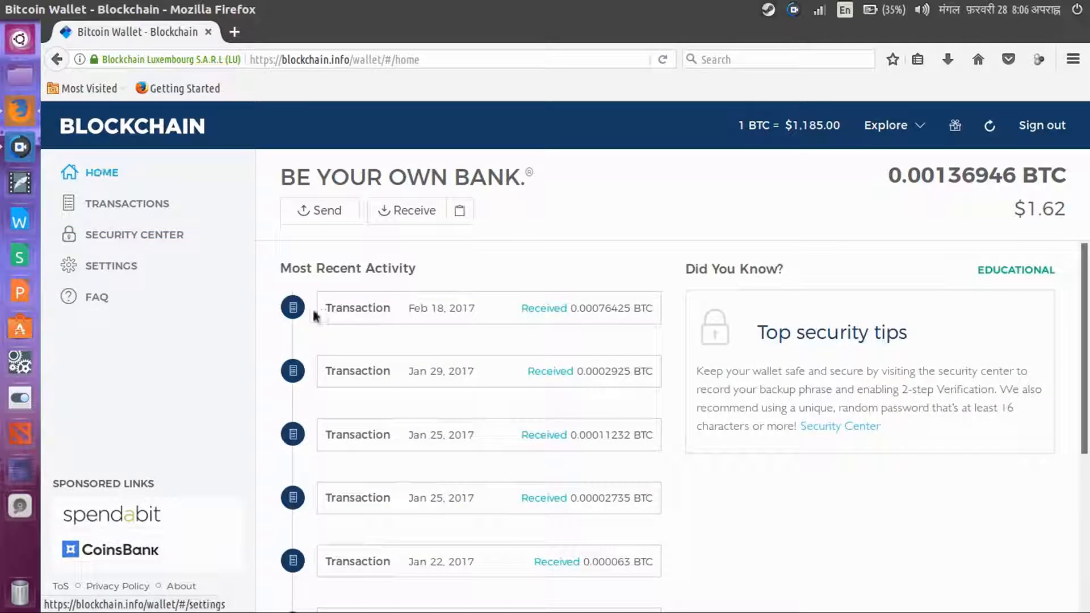
mouse_move(334, 289)
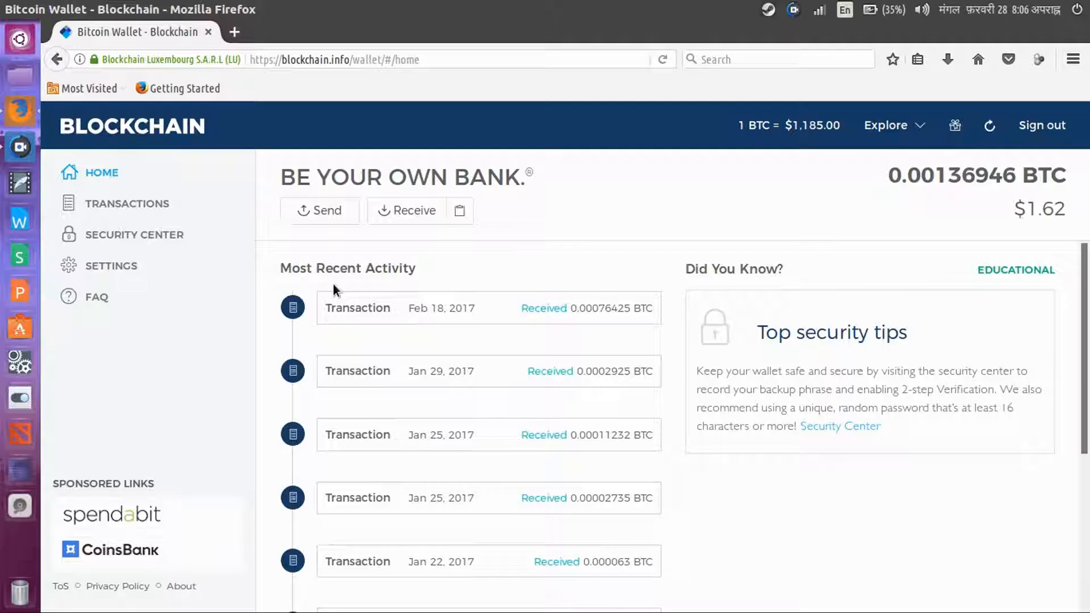
mouse_move(435, 306)
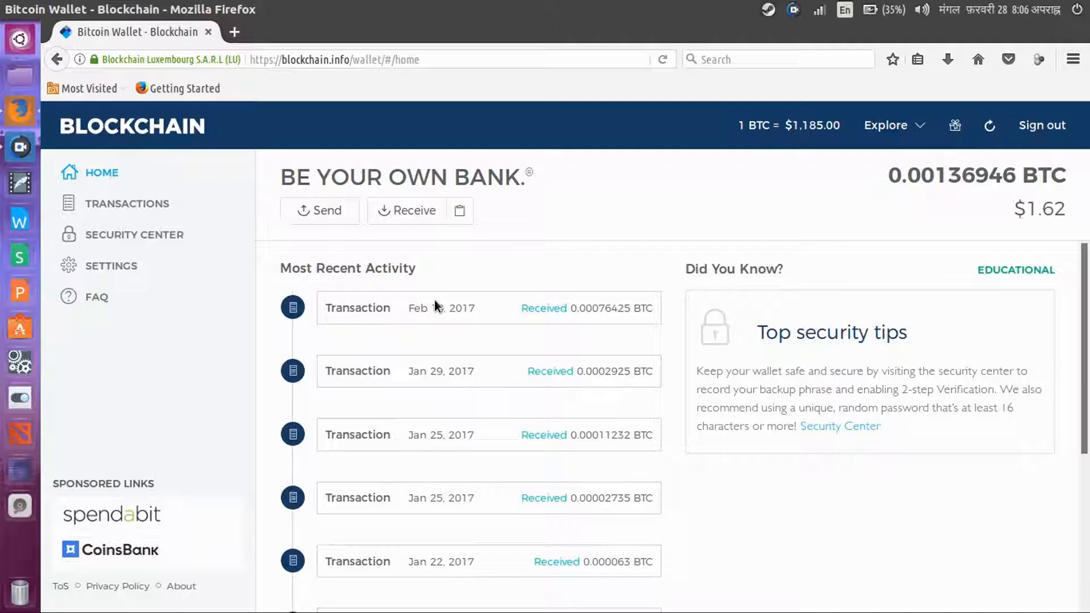